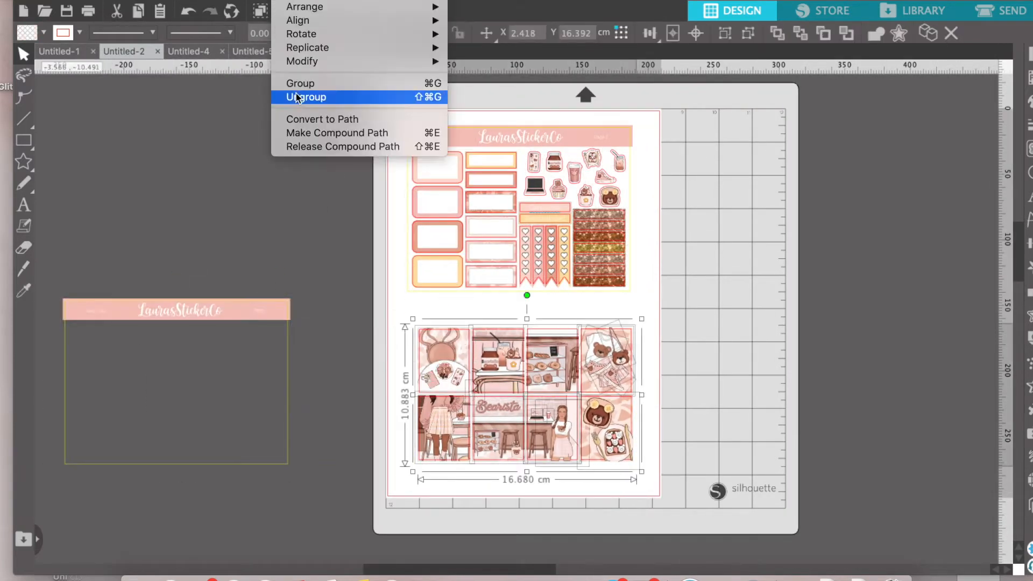
Step: Ungroup the lower grid of sticker boxes into individual boxes
{"action": "left_click", "coordinate": [305, 97]}
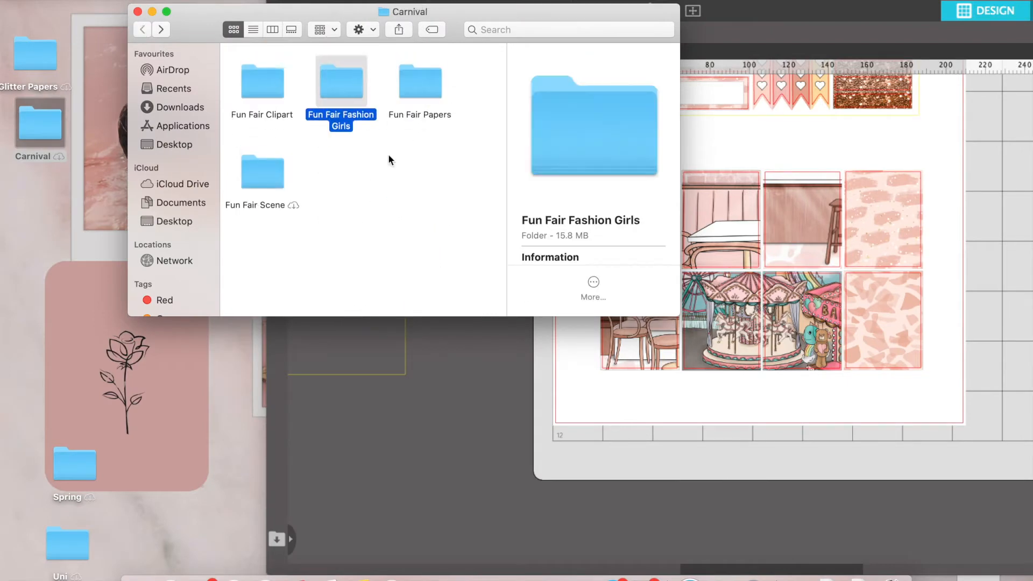
Step: Fill a sticker box with a girl illustration from Fun Fair Fashion Girls
{"action": "double_click", "coordinate": [341, 82]}
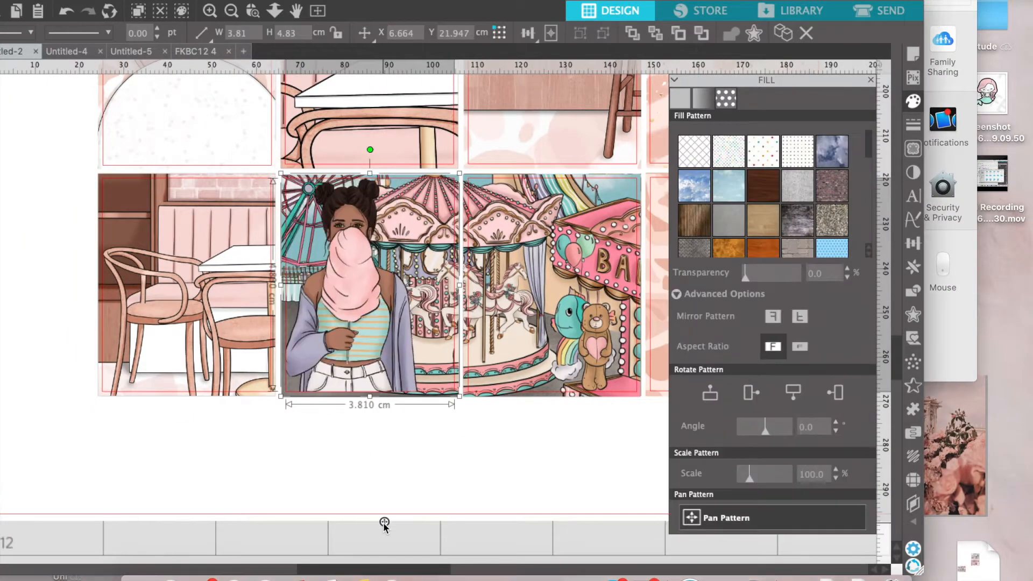
{"action": "left_click_drag", "start_coordinate": [764, 473], "coordinate": [750, 473]}
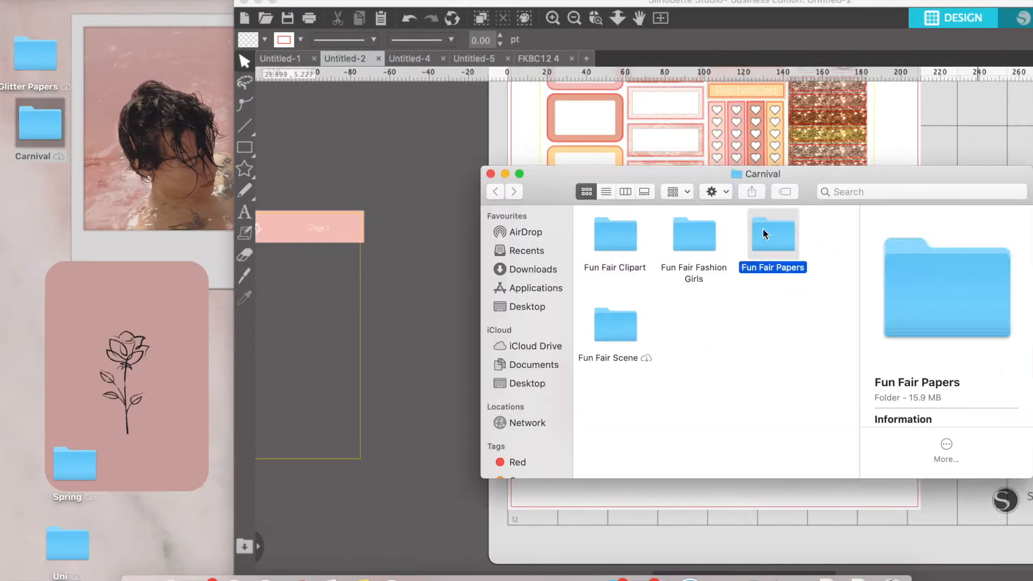
Step: Preview the pink striped Fun Fair 7 paper and bring the camera clipart onto the canvas
{"action": "double_click", "coordinate": [772, 233]}
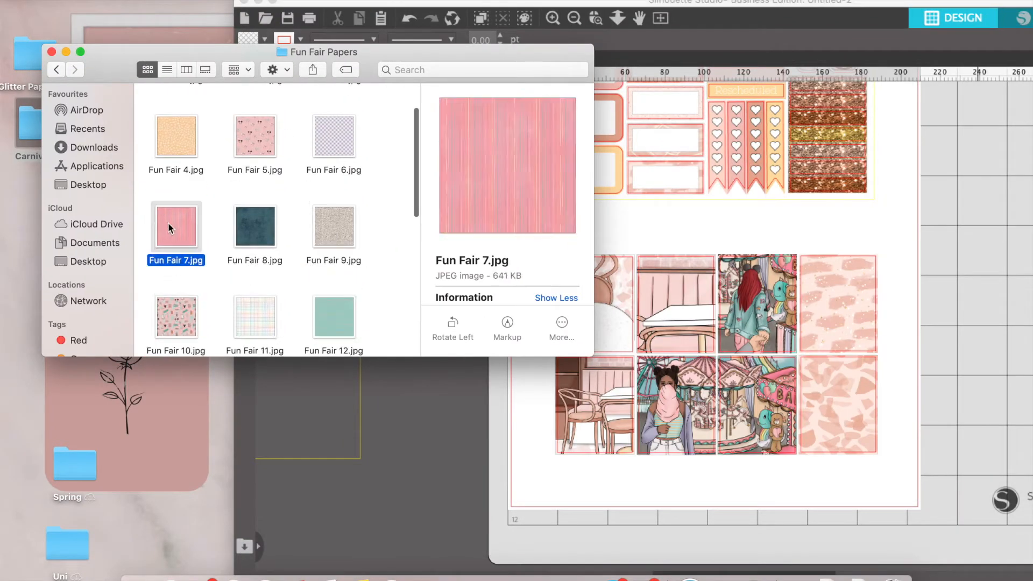
{"action": "left_click", "coordinate": [254, 157]}
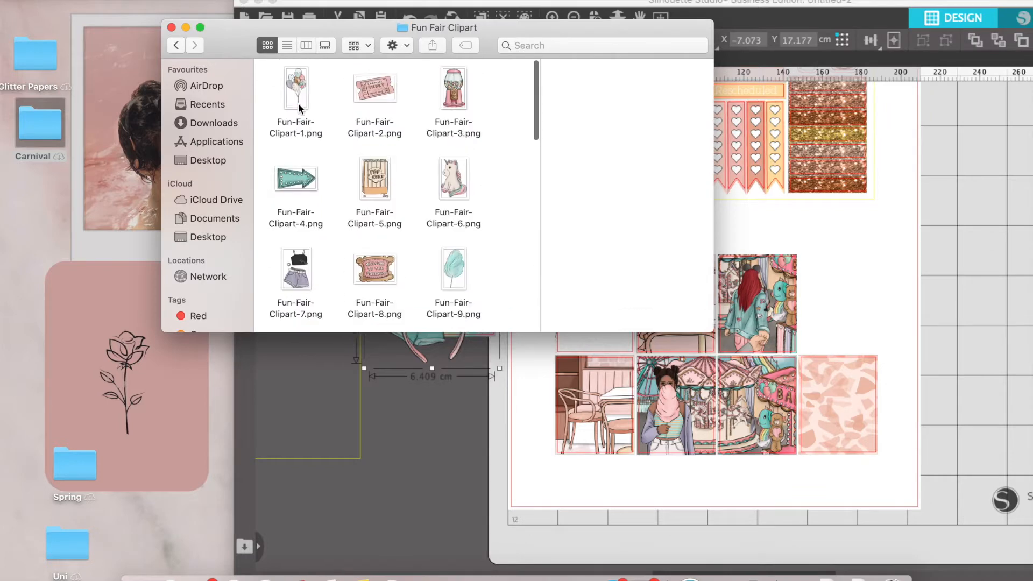
{"action": "left_click", "coordinate": [374, 124]}
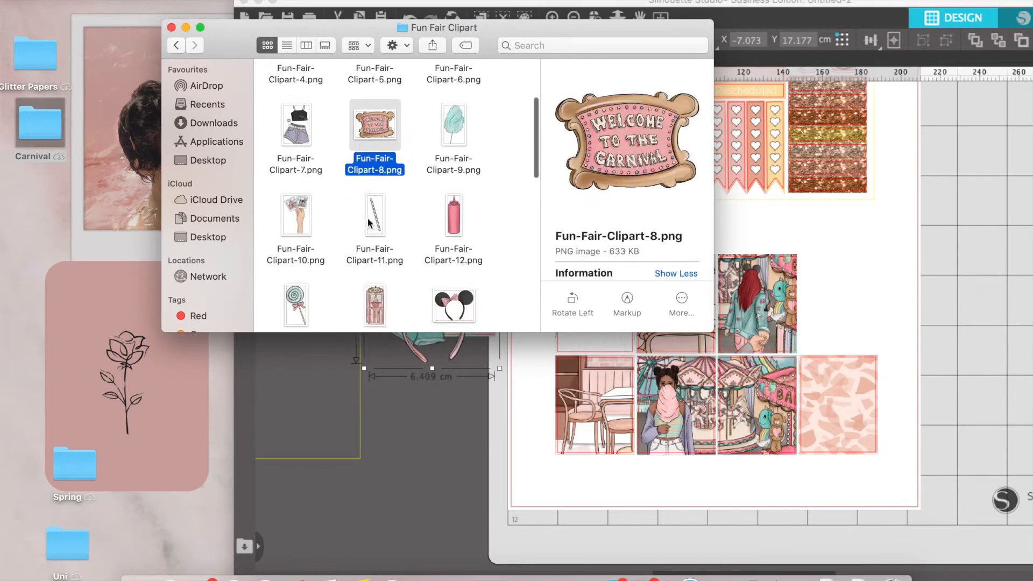
{"action": "scroll", "scroll_direction": "down", "scroll_amount": 3}
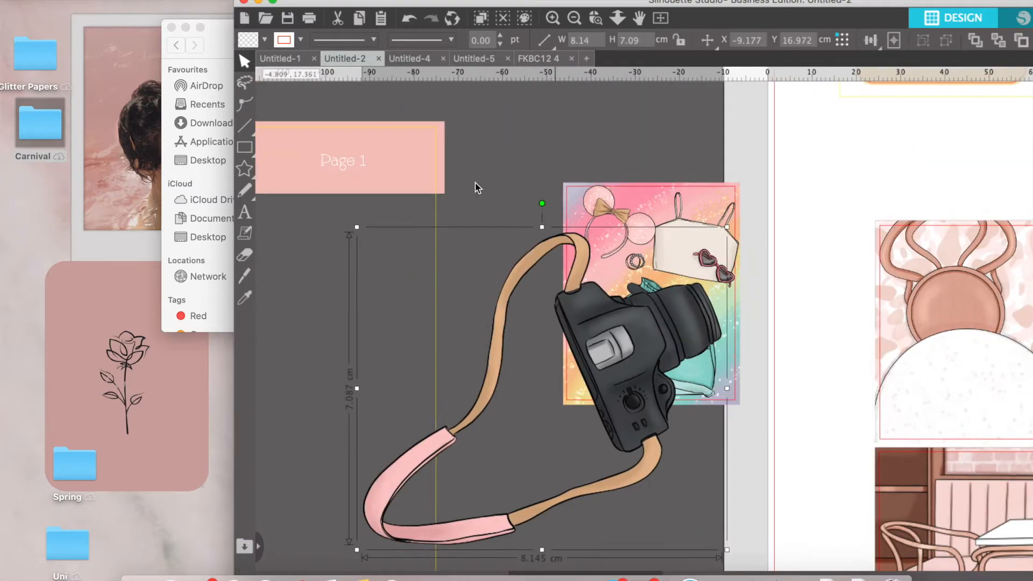
Step: Shrink the camera onto the rainbow picture and send it to the back
{"action": "left_click_drag", "start_coordinate": [541, 203], "coordinate": [636, 479]}
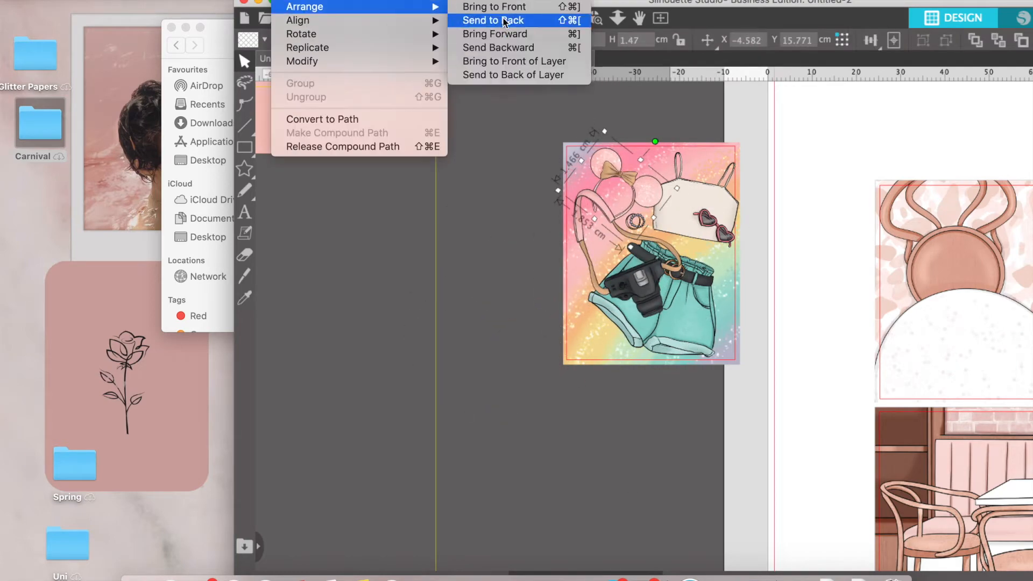
{"action": "left_click", "coordinate": [492, 19]}
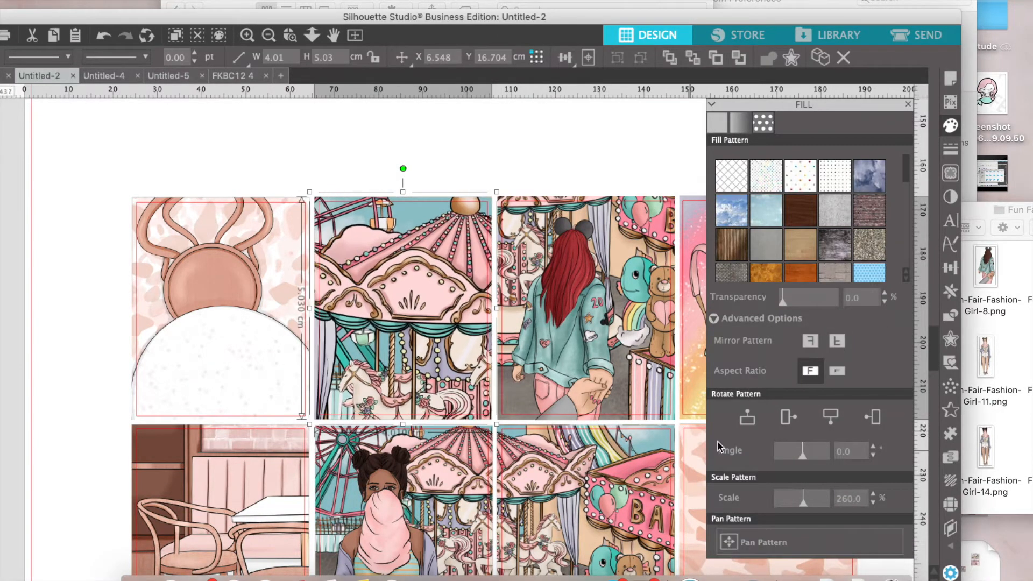
Step: Fill a top-row box with the striped tent image scaled up to a canopy close-up
{"action": "left_click_drag", "start_coordinate": [777, 497], "coordinate": [837, 497]}
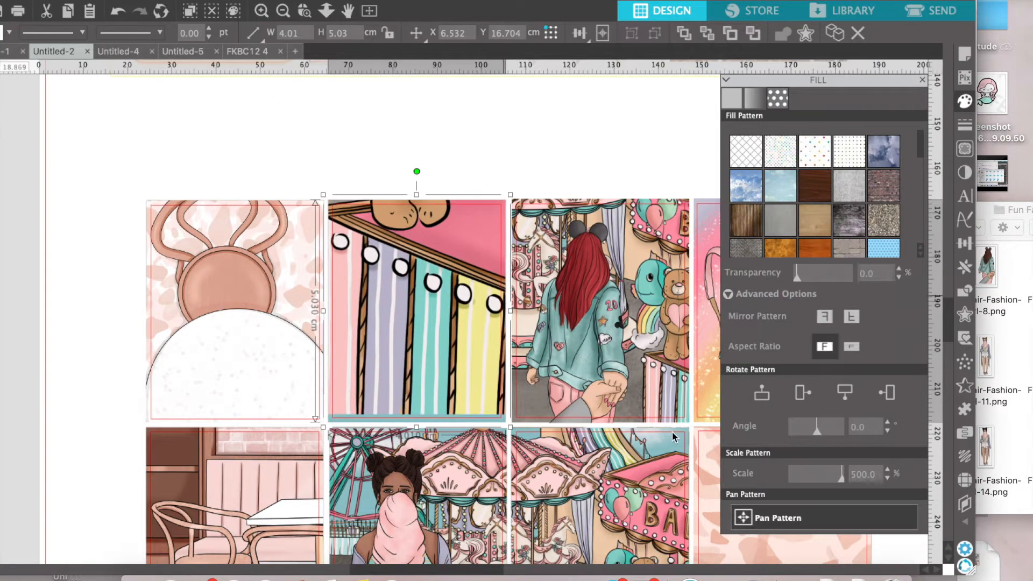
{"action": "left_click", "coordinate": [301, 60]}
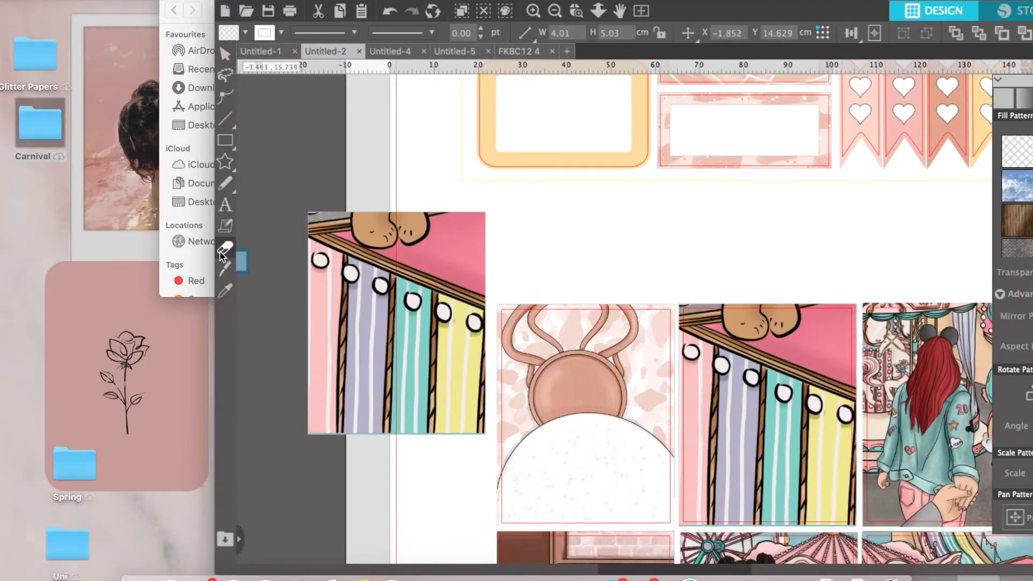
Step: Erase the bear from the striped canopy picture and reselect the box to refill it
{"action": "left_click", "coordinate": [225, 247]}
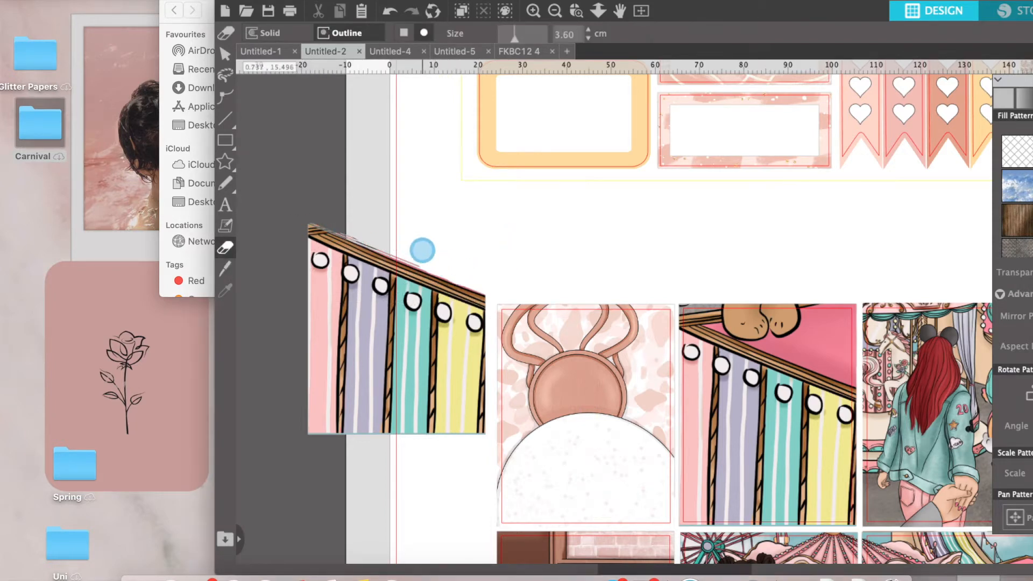
{"action": "left_click_drag", "start_coordinate": [422, 251], "coordinate": [261, 135]}
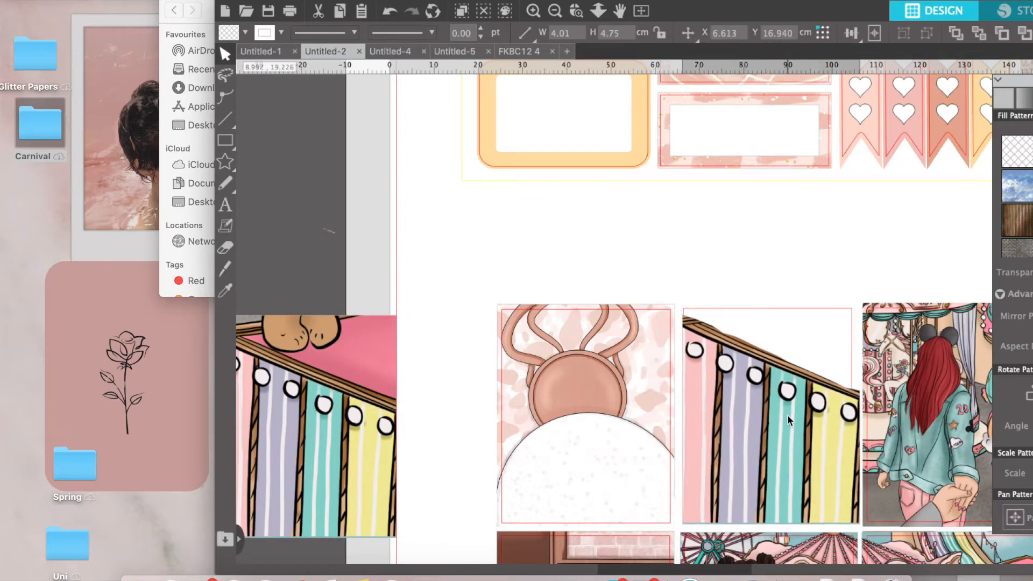
{"action": "left_click", "coordinate": [767, 409]}
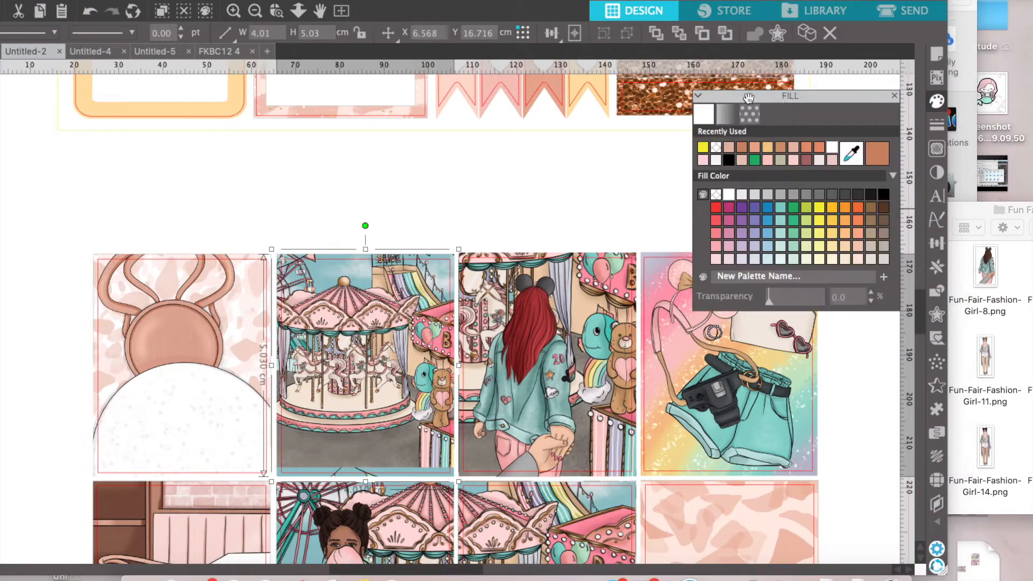
Step: Fill a box with the polaroid-holding hand image from Fun Fair Clipart
{"action": "left_click", "coordinate": [749, 99]}
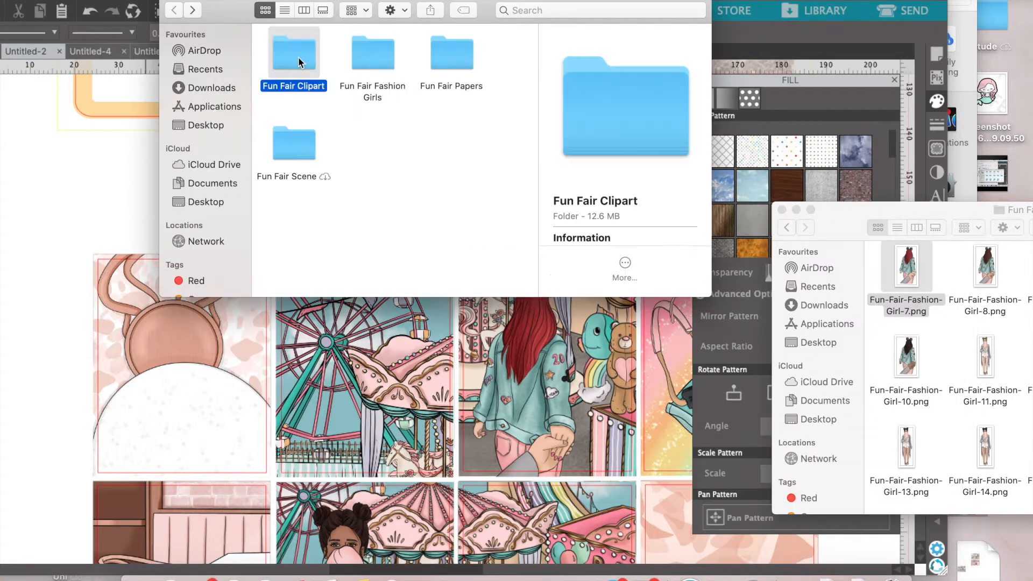
{"action": "double_click", "coordinate": [294, 52]}
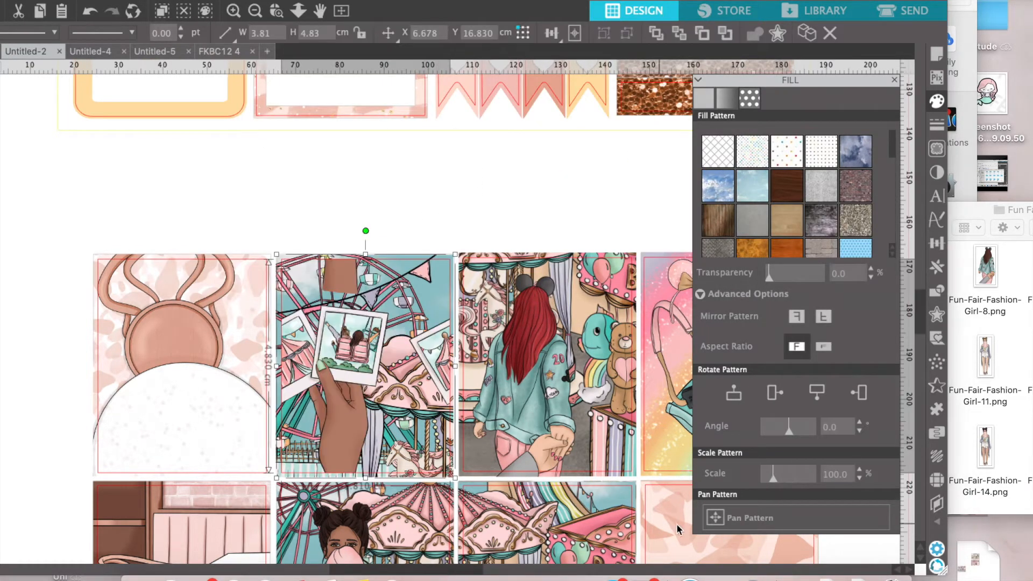
{"action": "left_click_drag", "start_coordinate": [788, 473], "coordinate": [797, 473]}
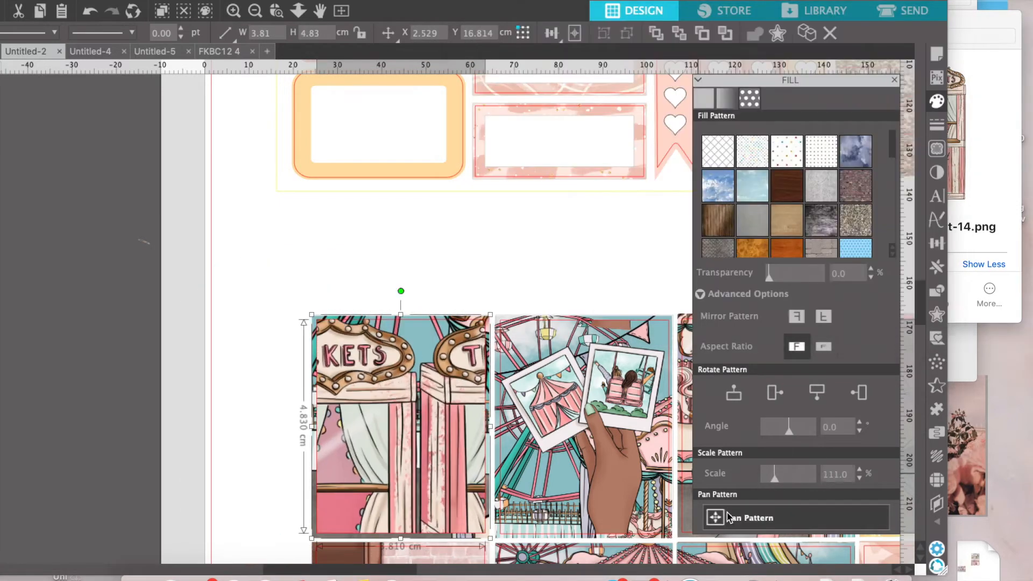
Step: Shrink the ticket booth picture to fit and move it off beside the page
{"action": "left_click_drag", "start_coordinate": [817, 474], "coordinate": [770, 473]}
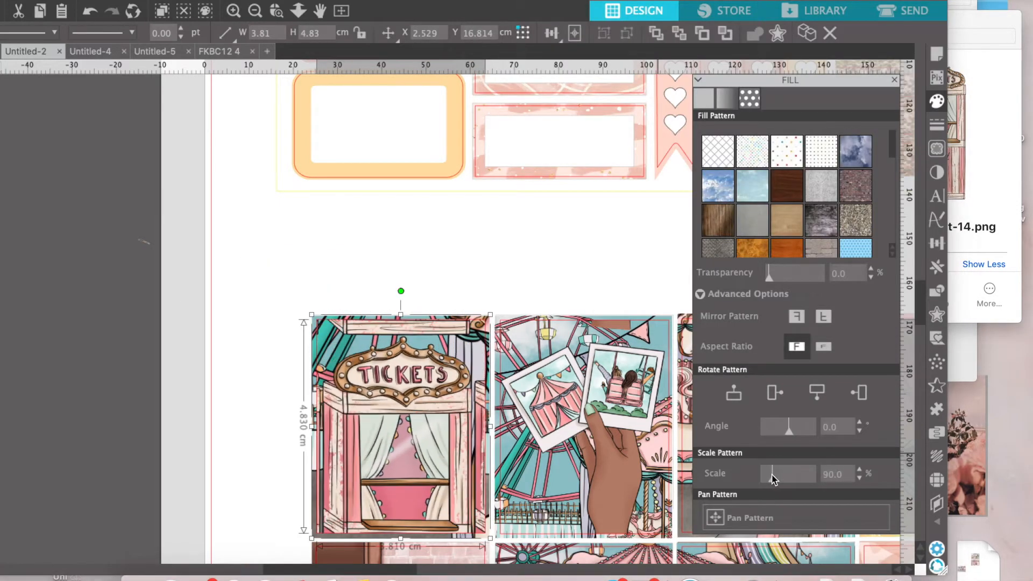
{"action": "left_click_drag", "start_coordinate": [773, 473], "coordinate": [788, 473]}
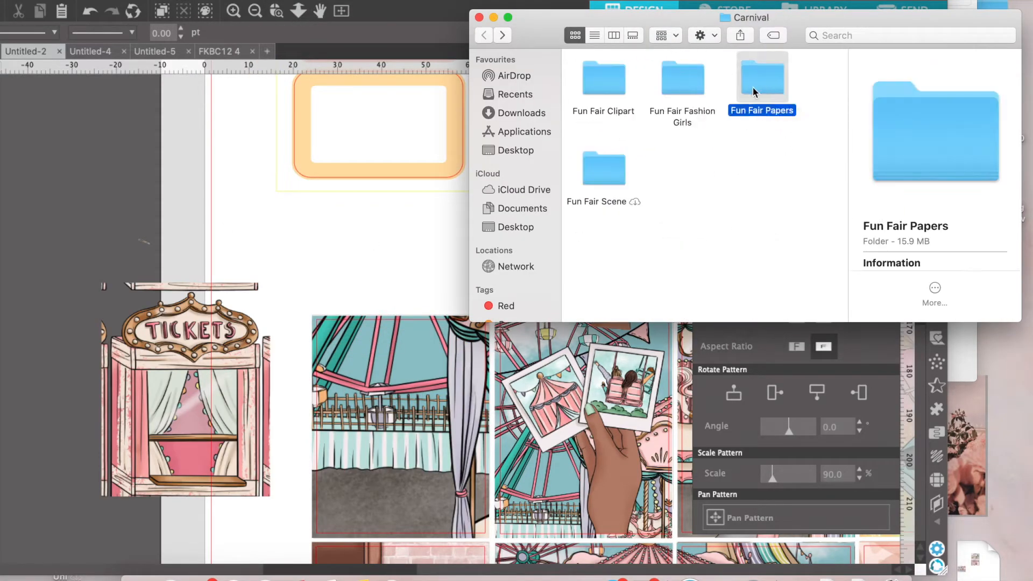
Step: Erase the unwanted edges and stray bits around the ticket booth illustration
{"action": "double_click", "coordinate": [761, 75]}
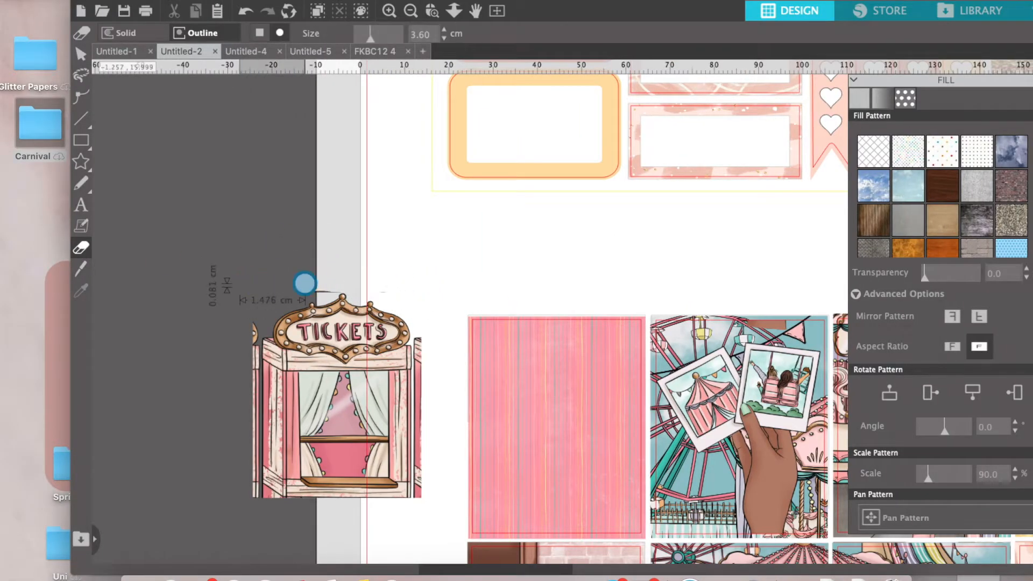
{"action": "left_click_drag", "start_coordinate": [304, 283], "coordinate": [215, 342]}
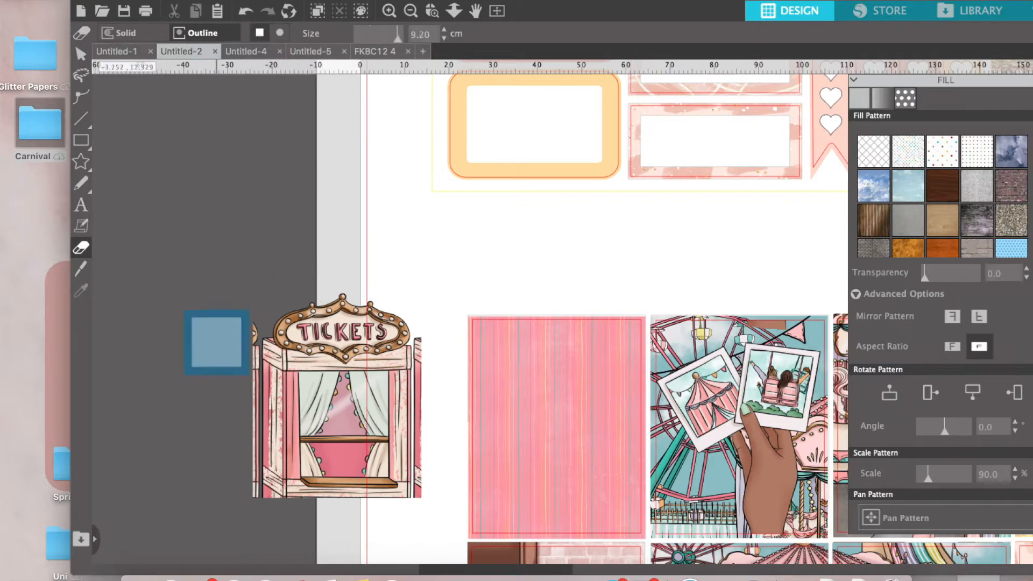
{"action": "left_click_drag", "start_coordinate": [216, 342], "coordinate": [227, 465]}
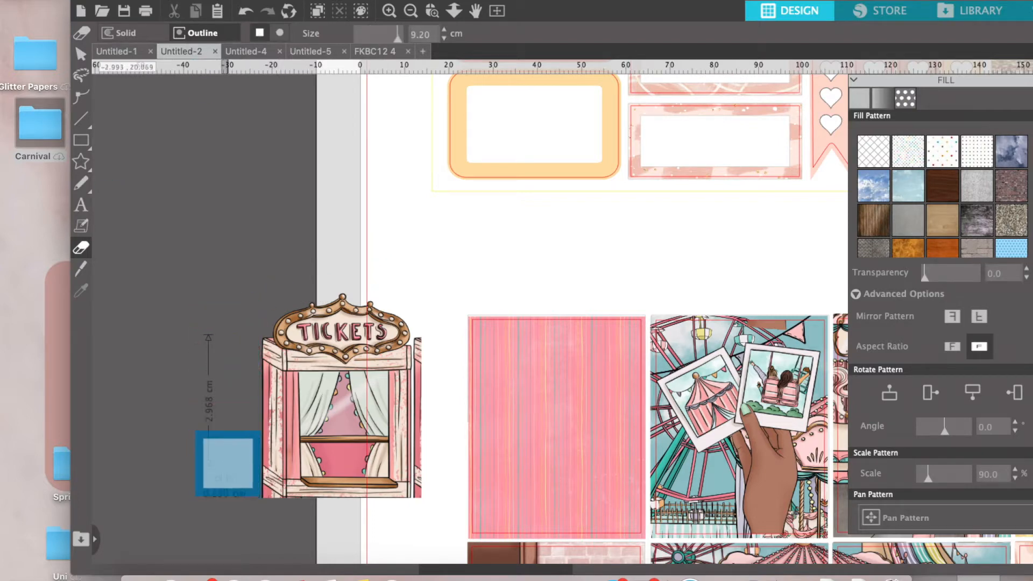
{"action": "left_click_drag", "start_coordinate": [228, 463], "coordinate": [436, 397]}
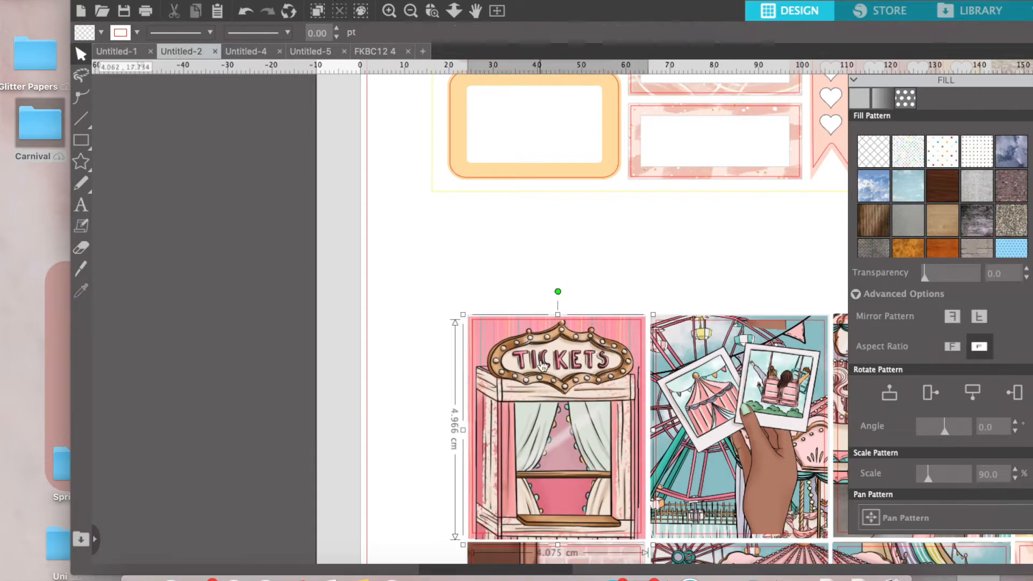
{"action": "left_click", "coordinate": [555, 428]}
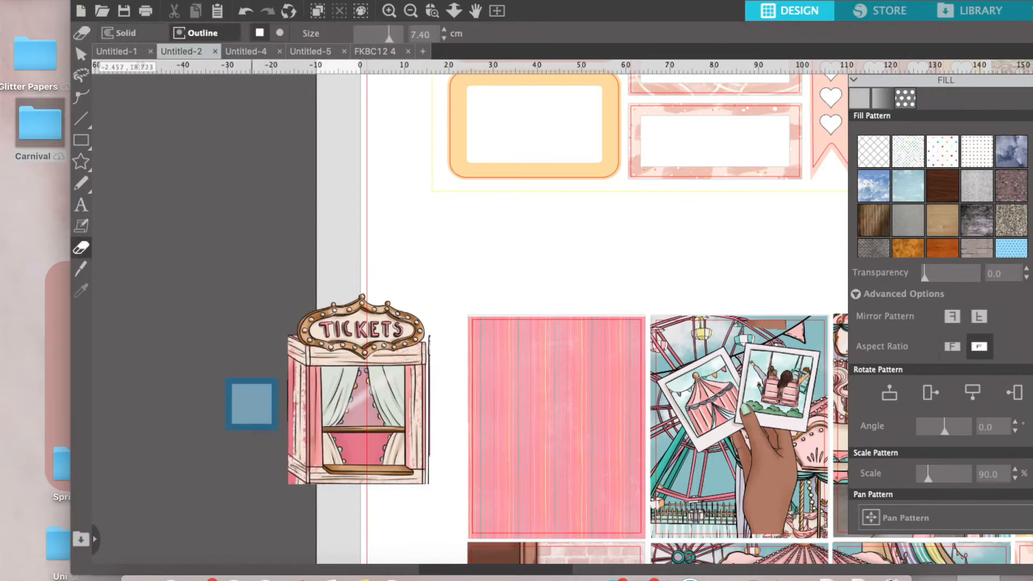
{"action": "left_click_drag", "start_coordinate": [252, 404], "coordinate": [443, 375]}
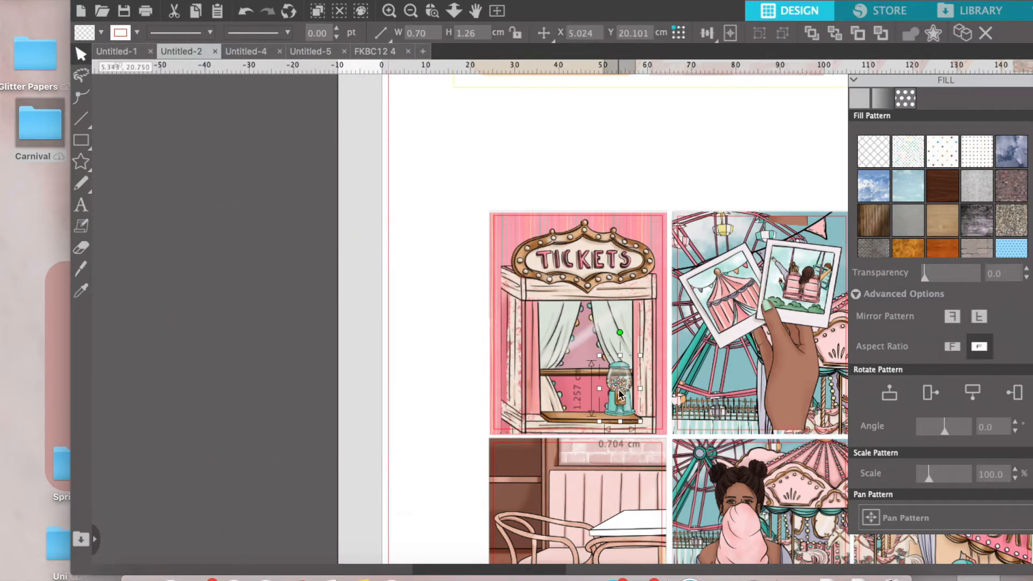
{"action": "left_click", "coordinate": [592, 403]}
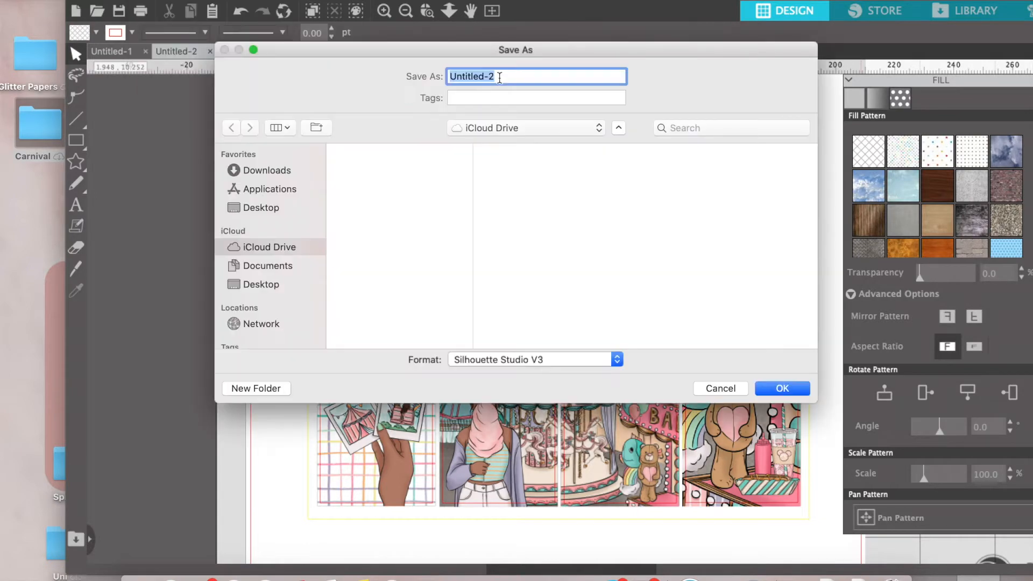
Step: Save the sticker page as FKC12
{"action": "type", "text": "FKC12"}
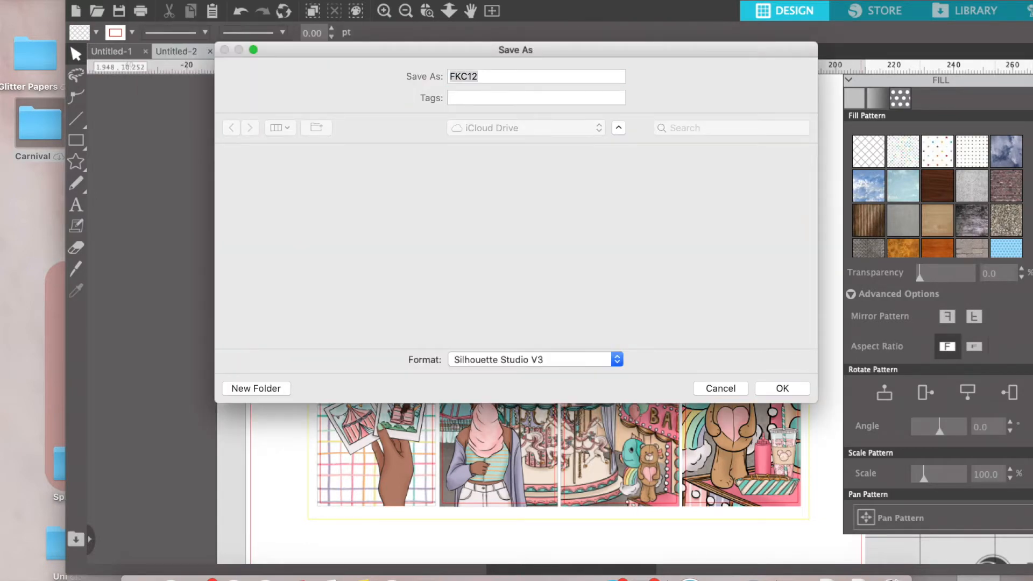
{"action": "left_click", "coordinate": [781, 389]}
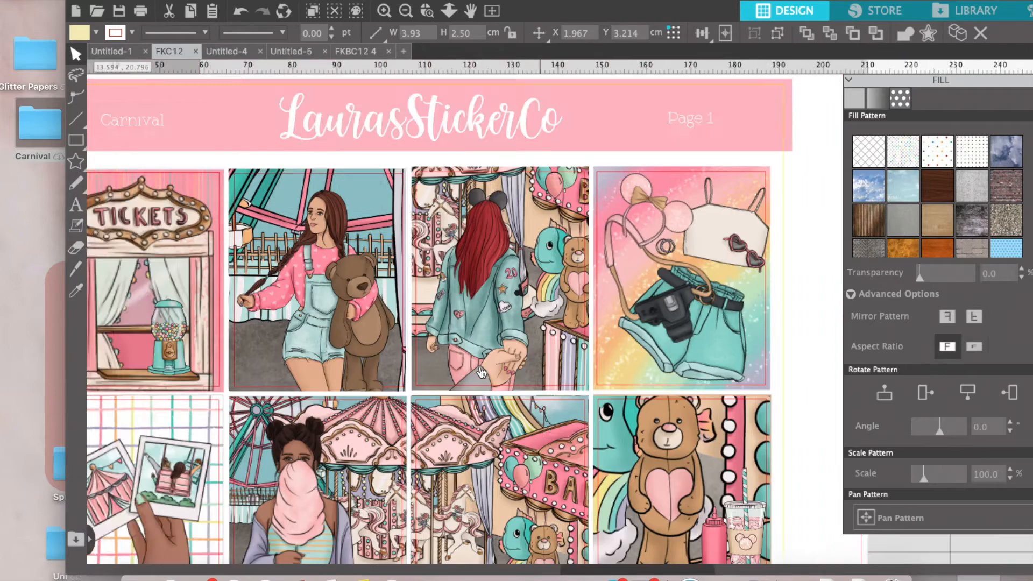
Step: Drag the Fun Fair 1 paper from Fun Fair Papers onto the frame-sticker page
{"action": "scroll", "scroll_direction": "down", "scroll_amount": 3}
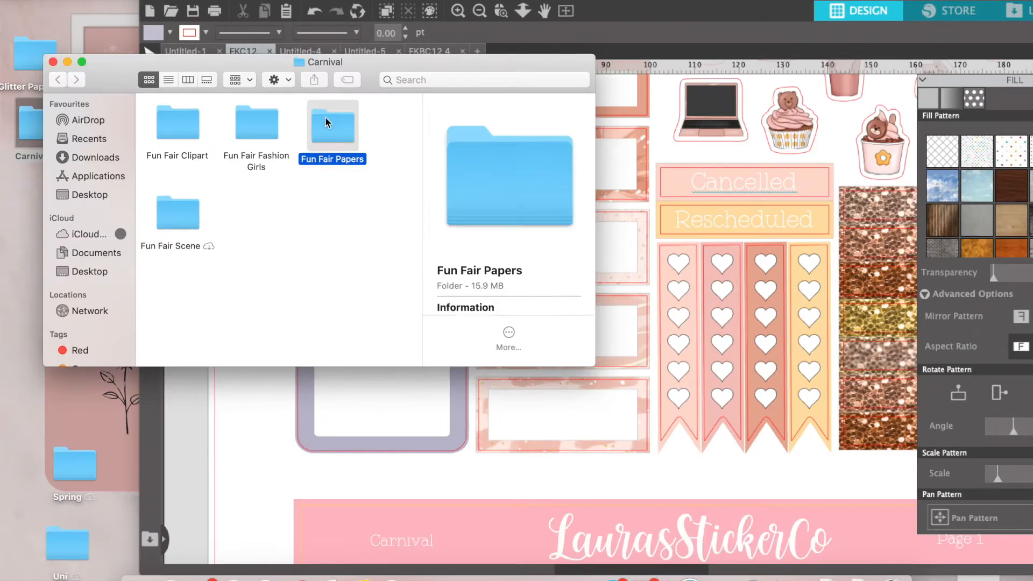
{"action": "double_click", "coordinate": [333, 122]}
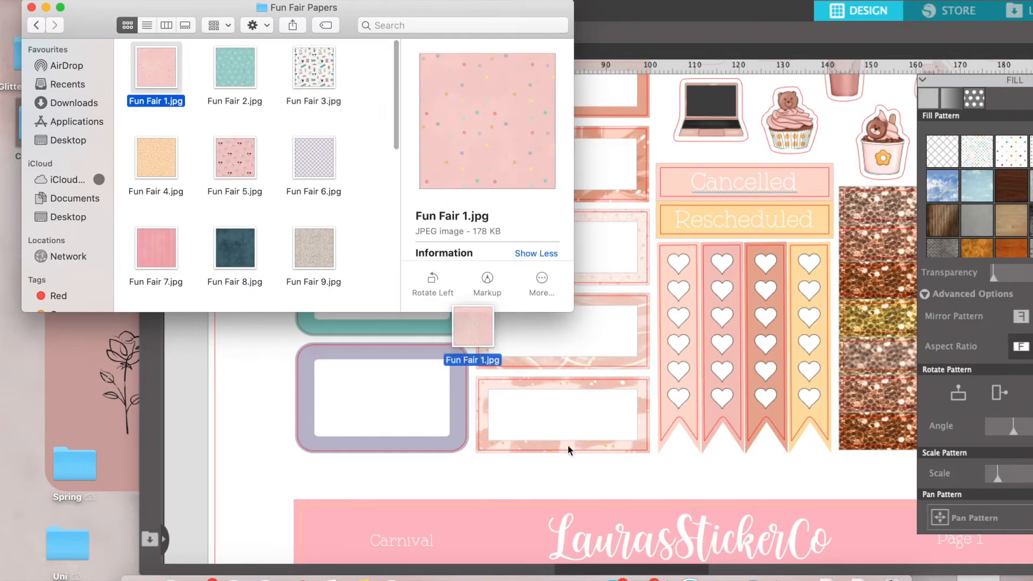
{"action": "left_click_drag", "start_coordinate": [235, 65], "coordinate": [643, 207]}
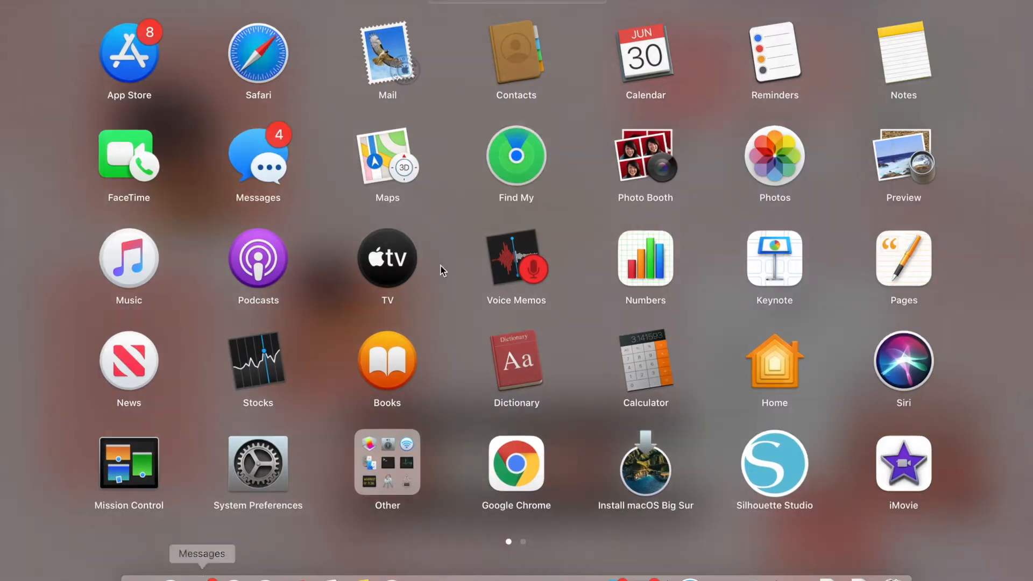
Step: Fill the header strips with chunky glitter papers and jot their numbers in Stickies
{"action": "left_click", "coordinate": [774, 468]}
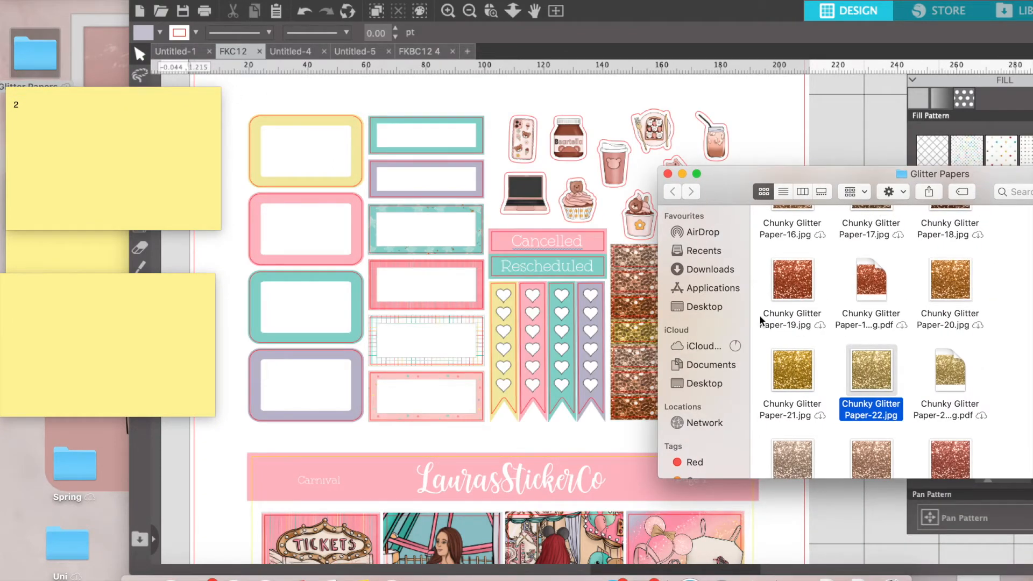
{"action": "scroll", "scroll_direction": "down", "scroll_amount": 3}
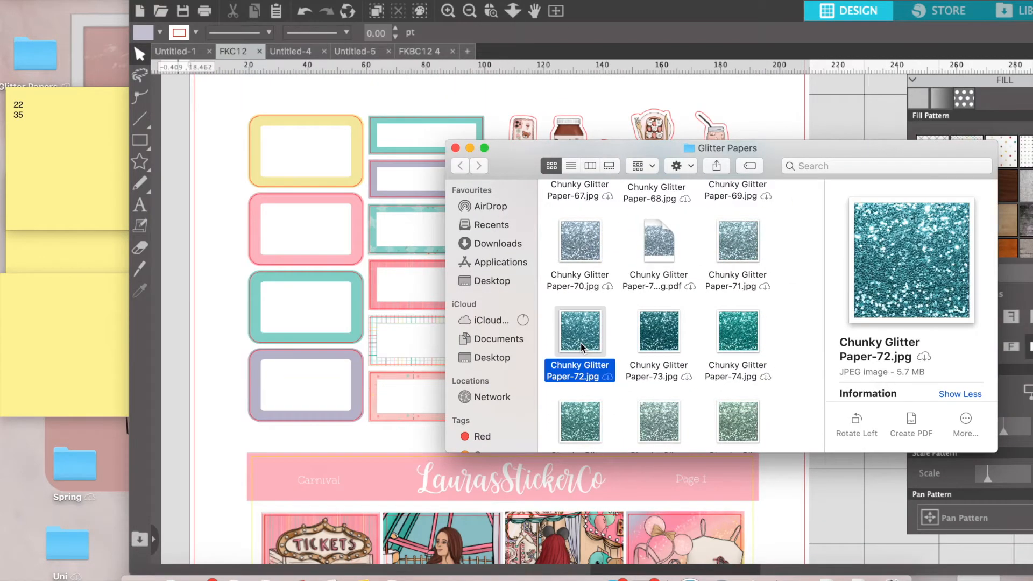
{"action": "scroll", "scroll_direction": "down", "scroll_amount": 3}
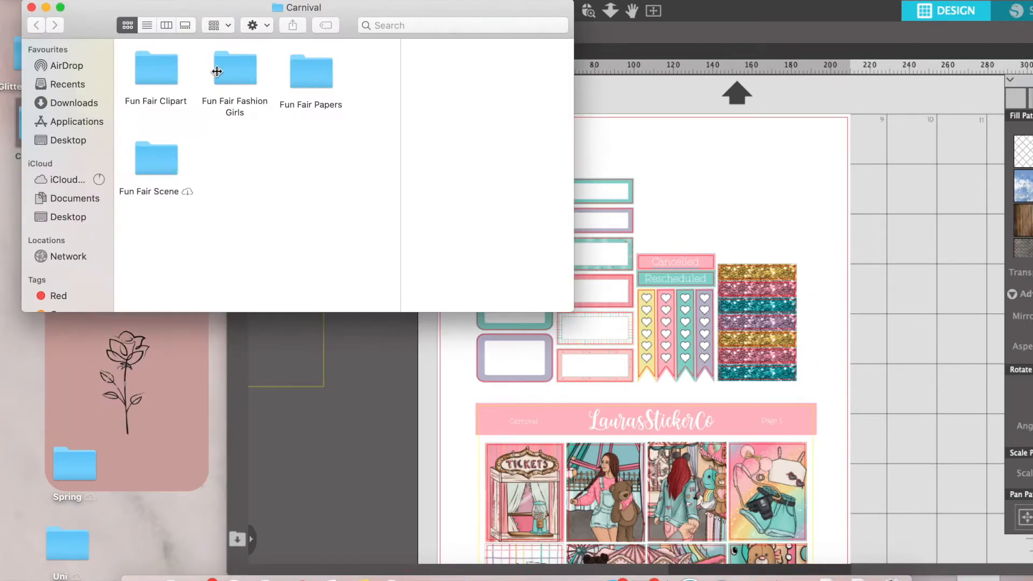
Step: Bring the ticket, gumball machine and unicorn PNGs from Fun Fair Clipart onto the workspace
{"action": "double_click", "coordinate": [155, 69]}
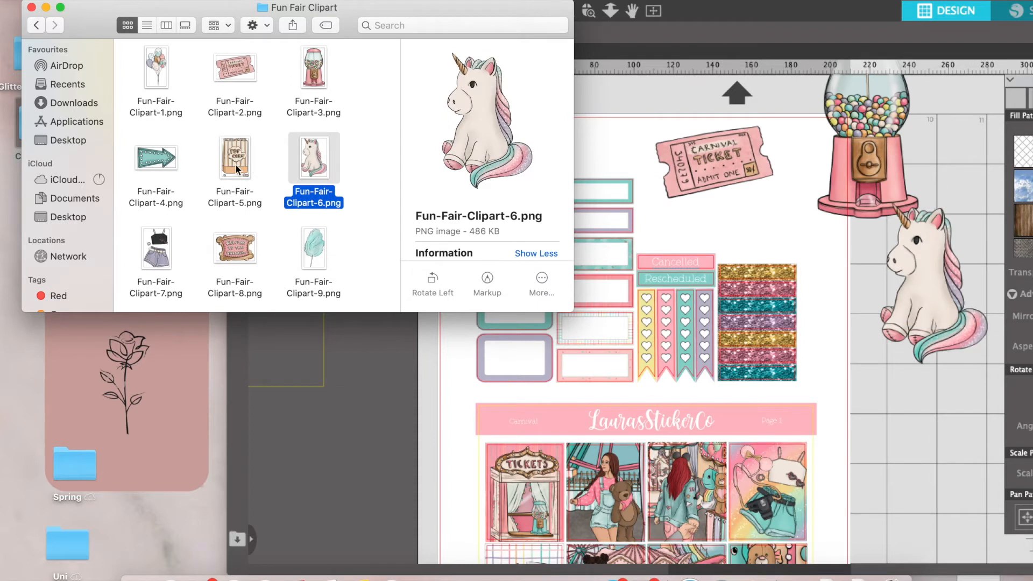
{"action": "scroll", "scroll_direction": "down", "scroll_amount": 3}
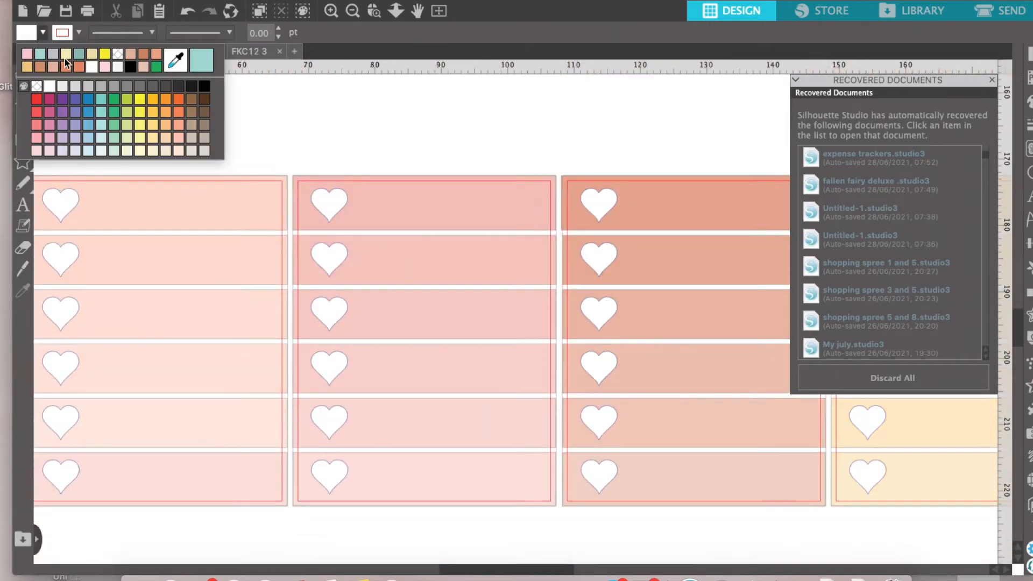
Step: Give the heart checklist strips a new fill colour swatch
{"action": "left_click", "coordinate": [63, 55]}
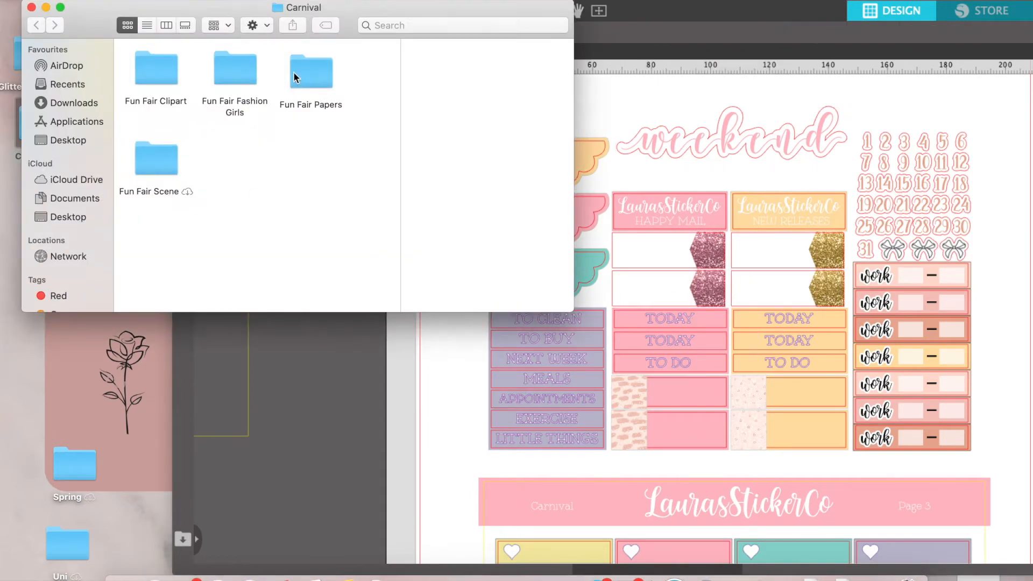
Step: Browse into the Fun Fair Papers folder inside Carnival
{"action": "double_click", "coordinate": [311, 68]}
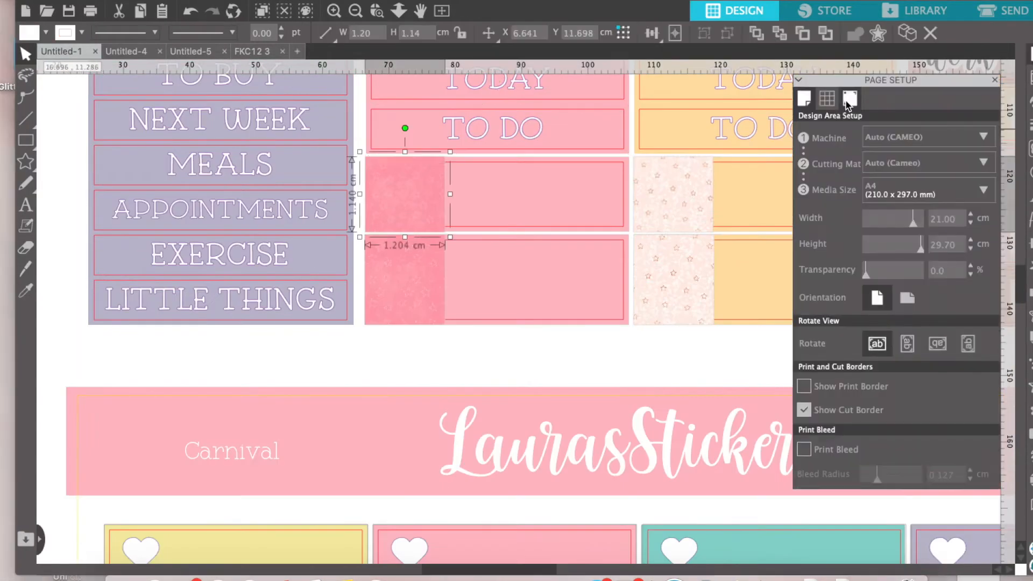
Step: Recolour the orange label column teal with a teal star pattern in its lower box
{"action": "left_click", "coordinate": [850, 99]}
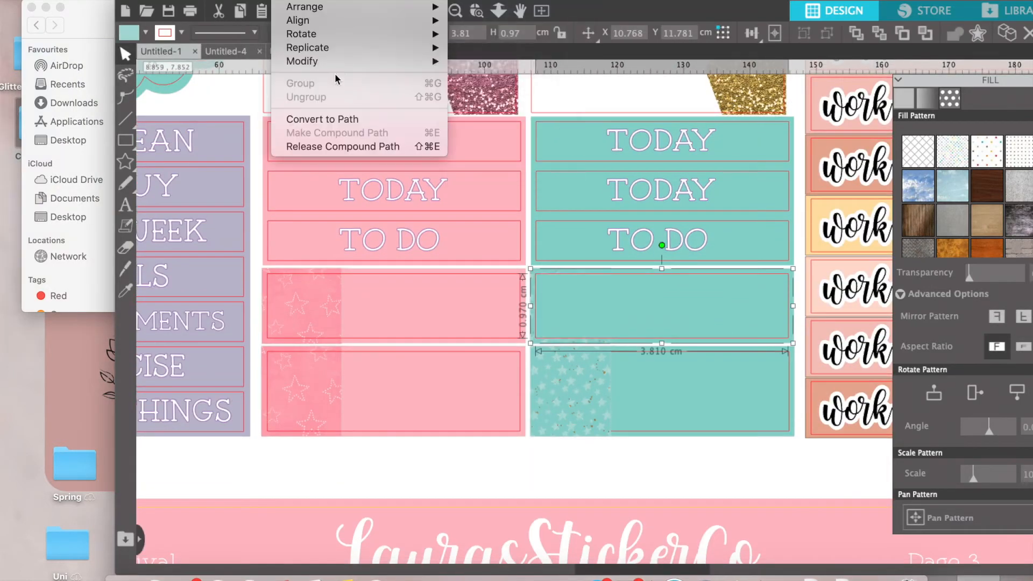
{"action": "left_click", "coordinate": [301, 60]}
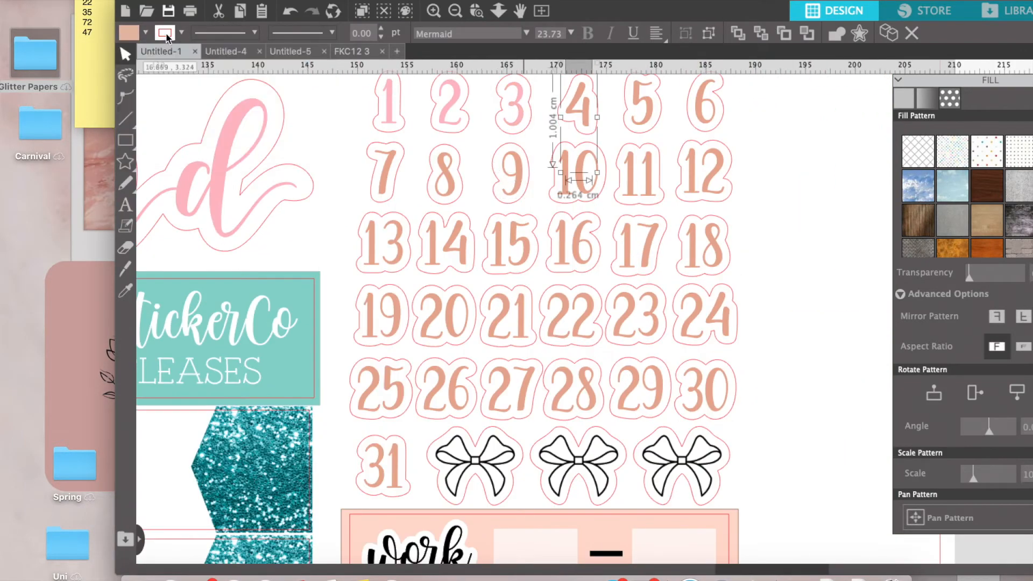
Step: Swap the gold glitter on the new releases tabs for teal glitter and begin a Save As
{"action": "left_click", "coordinate": [145, 33]}
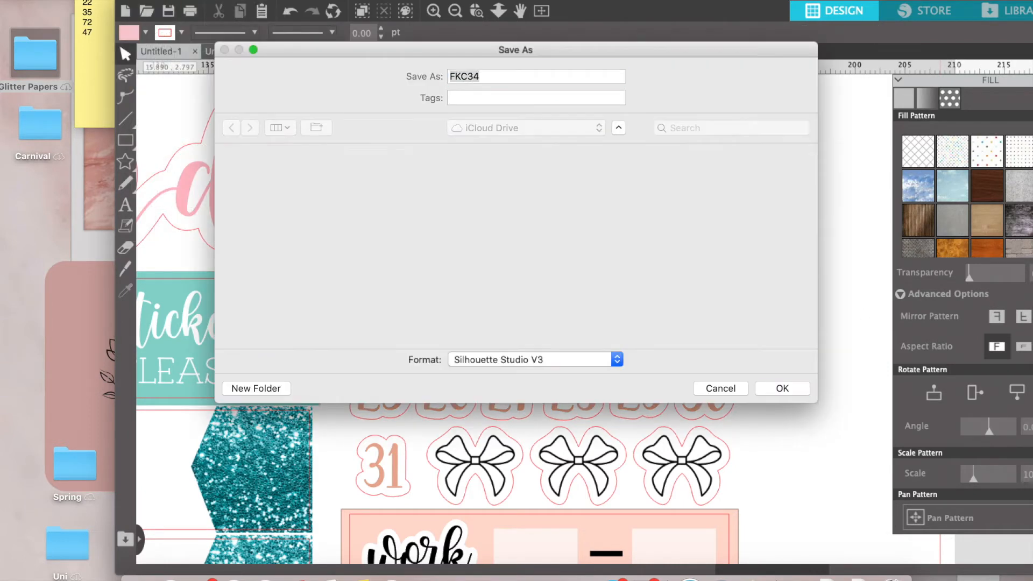
Step: Confirm saving the design as FKC34
{"action": "left_click", "coordinate": [781, 388]}
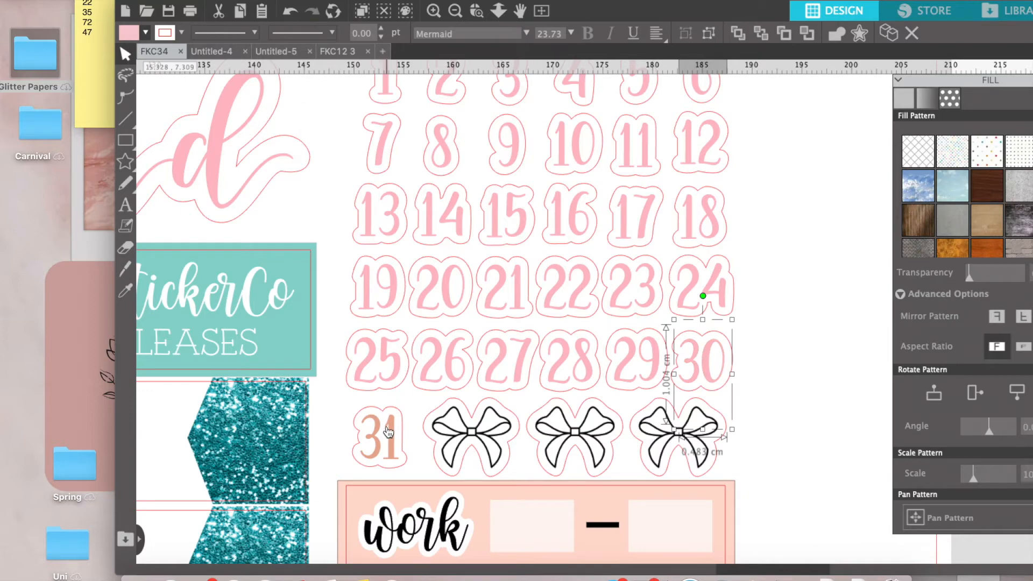
Step: Recolour the number 31 pink to match the other date stickers
{"action": "left_click", "coordinate": [127, 32]}
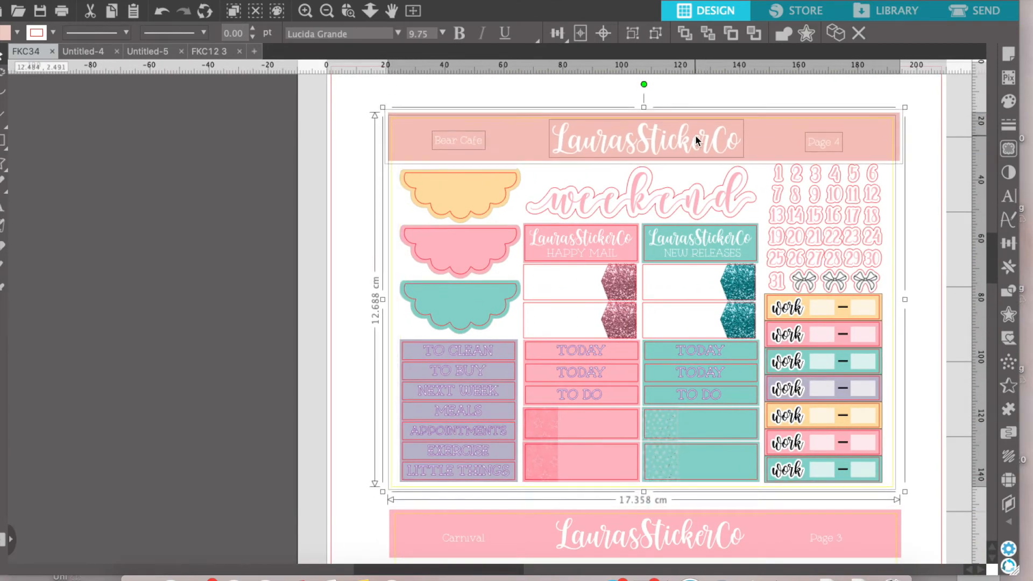
{"action": "scroll", "scroll_direction": "down", "scroll_amount": 3}
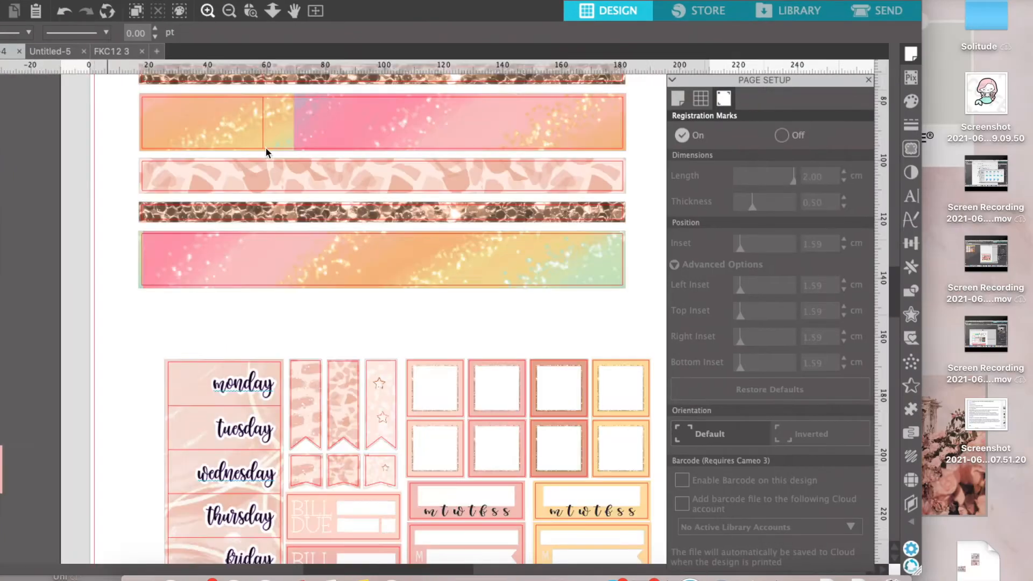
Step: Apply the pink-to-teal rainbow glitter Fill Pattern to the gradient washi strips
{"action": "left_click", "coordinate": [911, 102]}
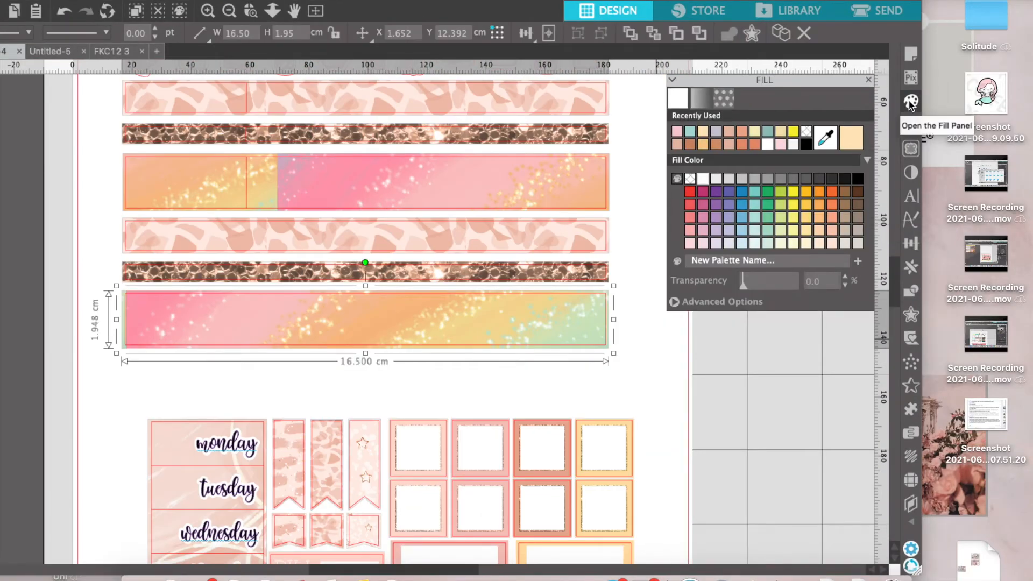
{"action": "left_click", "coordinate": [723, 99]}
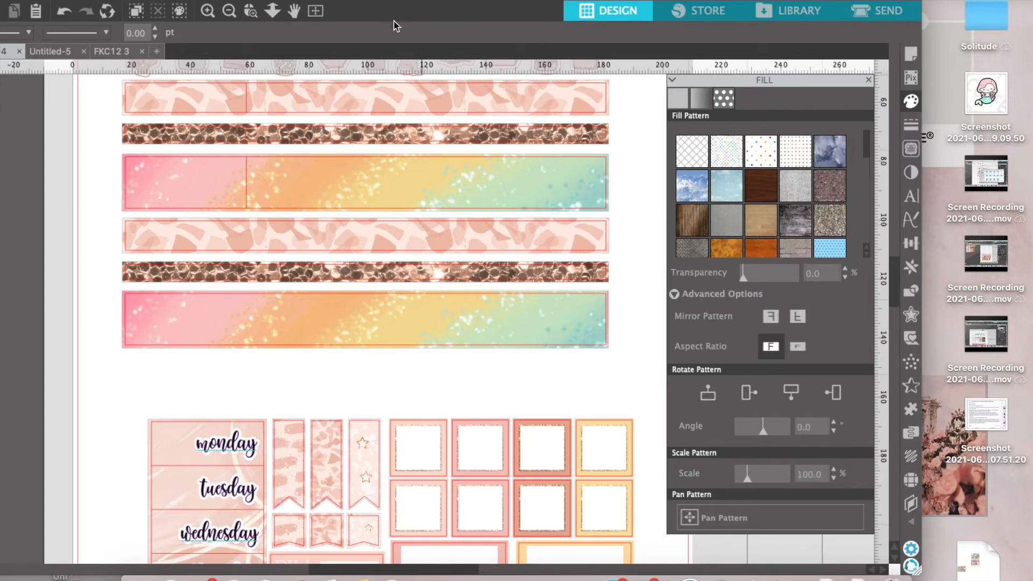
{"action": "mouse_move", "coordinate": [429, 25]}
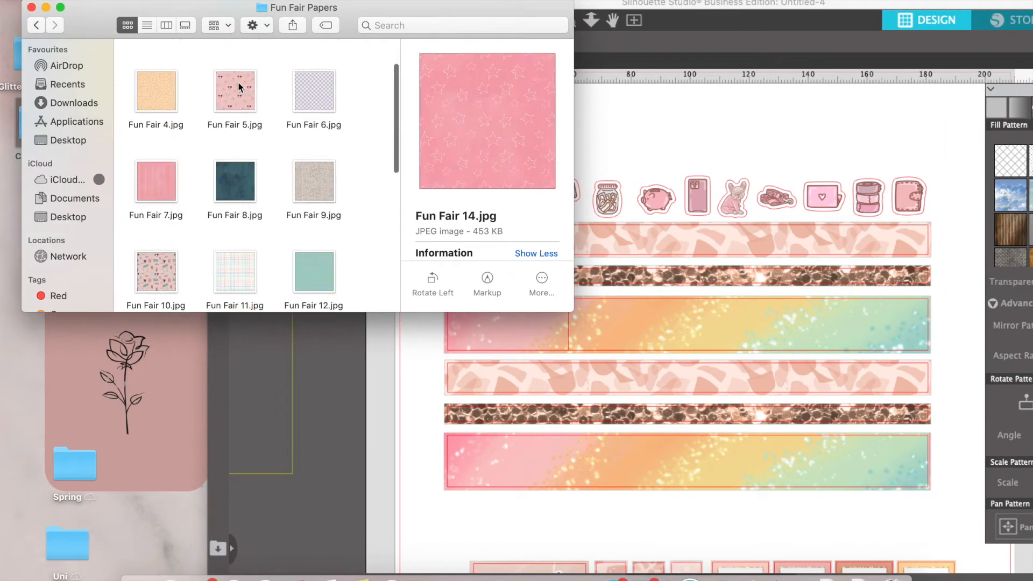
Step: Fill the leopard-print washi strips with the pink floral Fun Fair 20 paper
{"action": "left_click", "coordinate": [235, 268]}
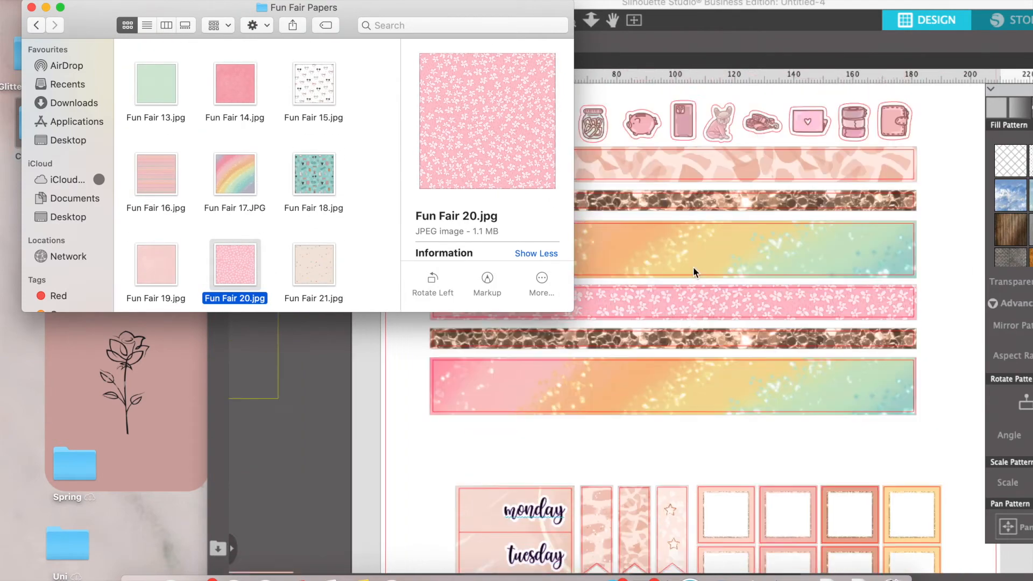
{"action": "scroll", "scroll_direction": "down", "scroll_amount": 3}
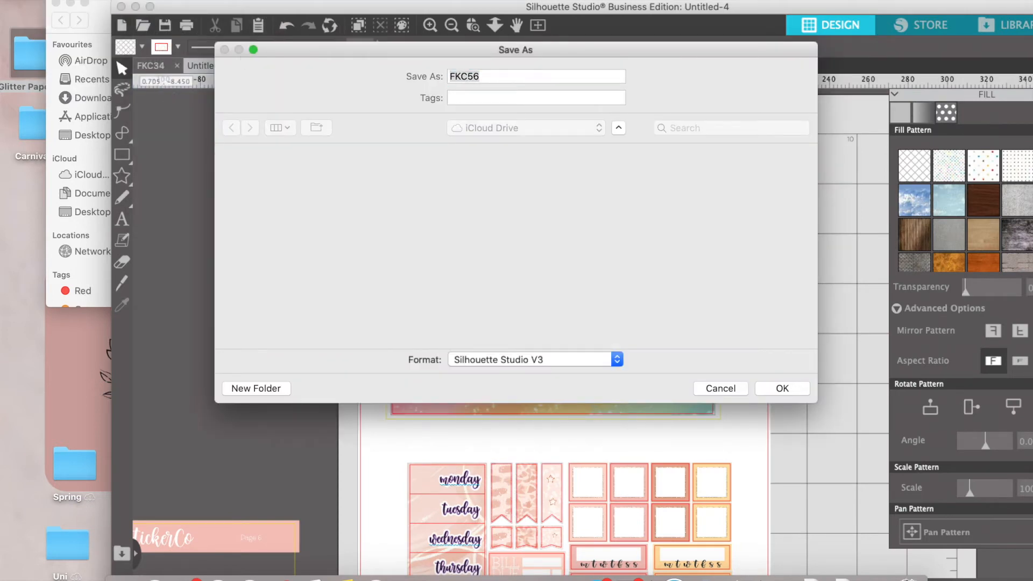
Step: Confirm saving the sticker page as FKC56
{"action": "left_click", "coordinate": [782, 389]}
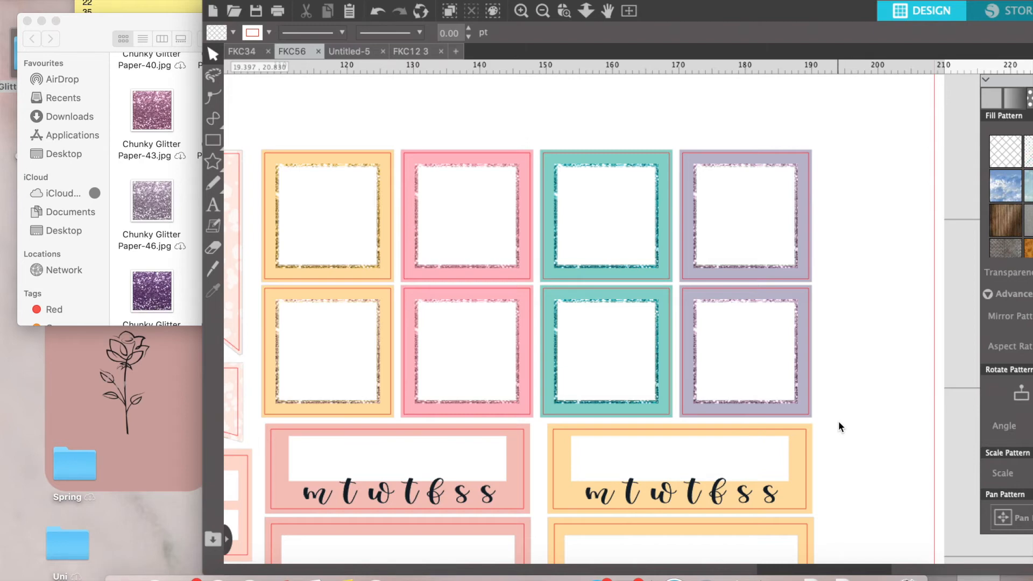
Step: Apply pink striped paper to the weekday column and rainbow paper to a flag sticker
{"action": "left_click", "coordinate": [232, 32]}
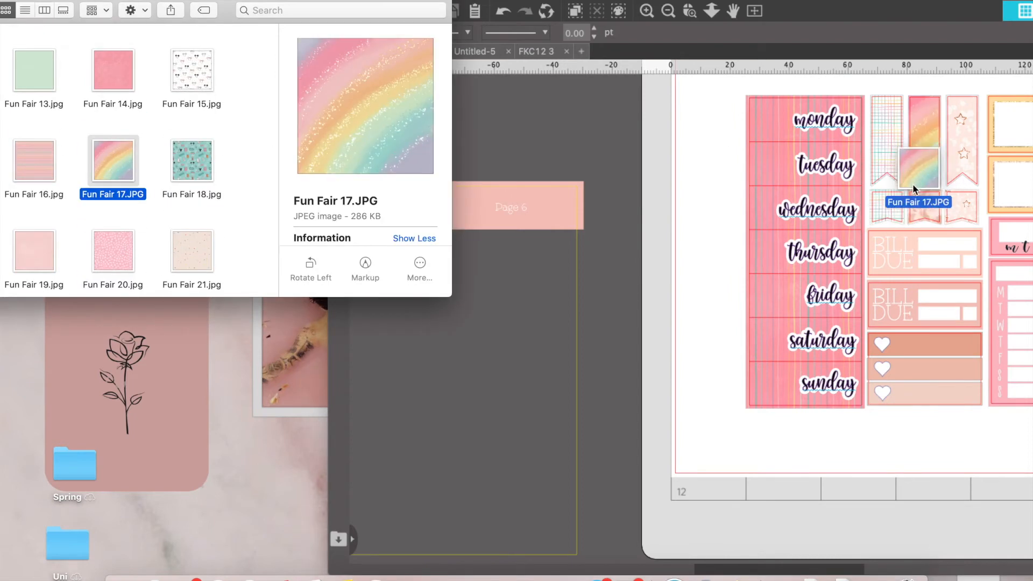
{"action": "left_click", "coordinate": [112, 161]}
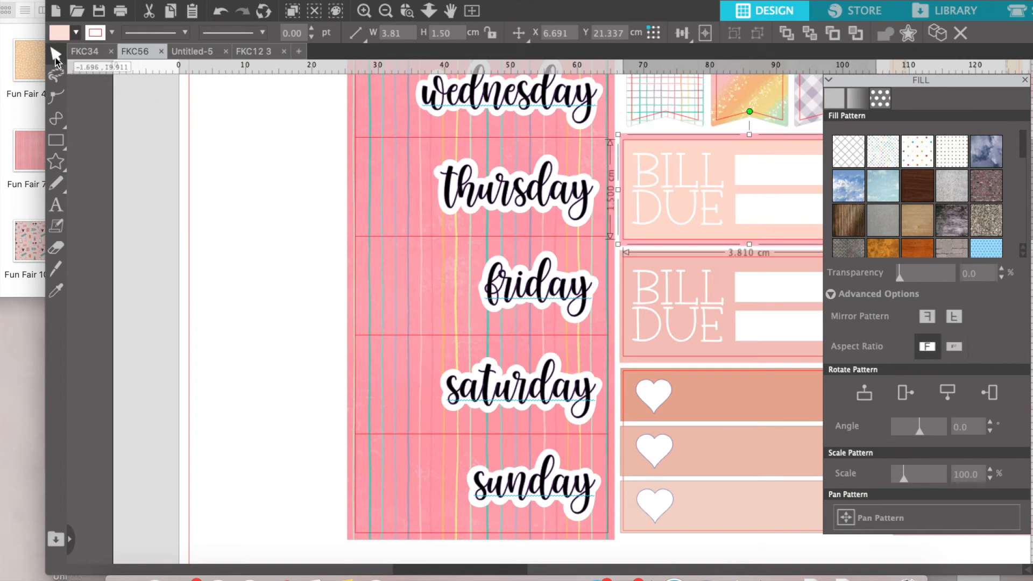
Step: Recolour the second BILL DUE label teal to match the new palette
{"action": "left_click", "coordinate": [58, 31]}
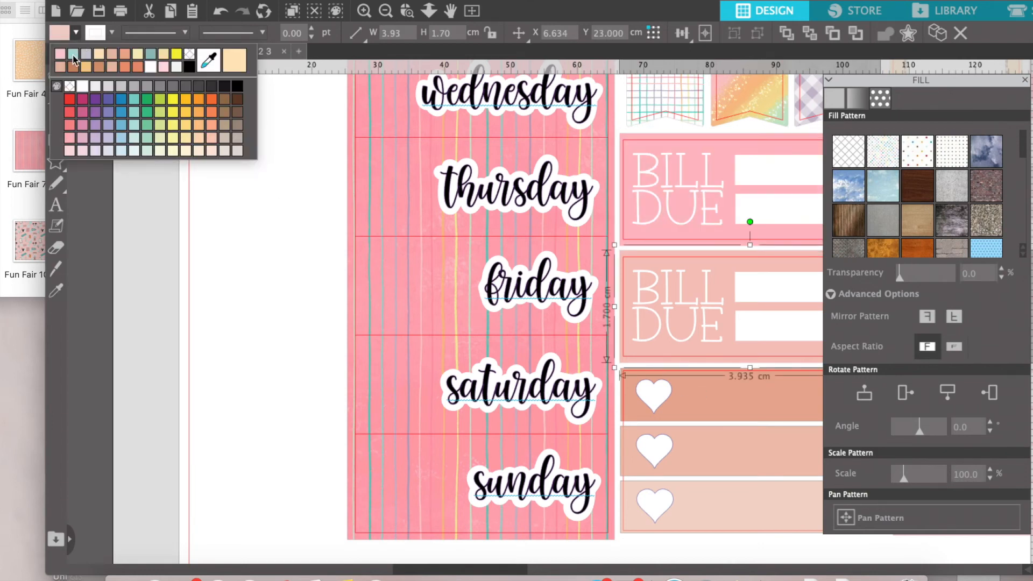
{"action": "left_click", "coordinate": [72, 55]}
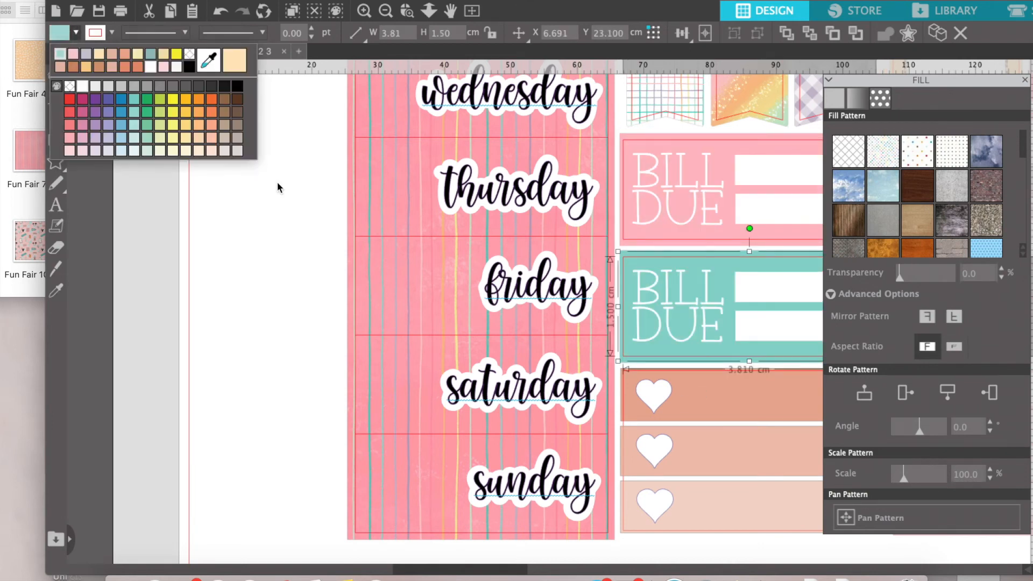
{"action": "left_click", "coordinate": [133, 51]}
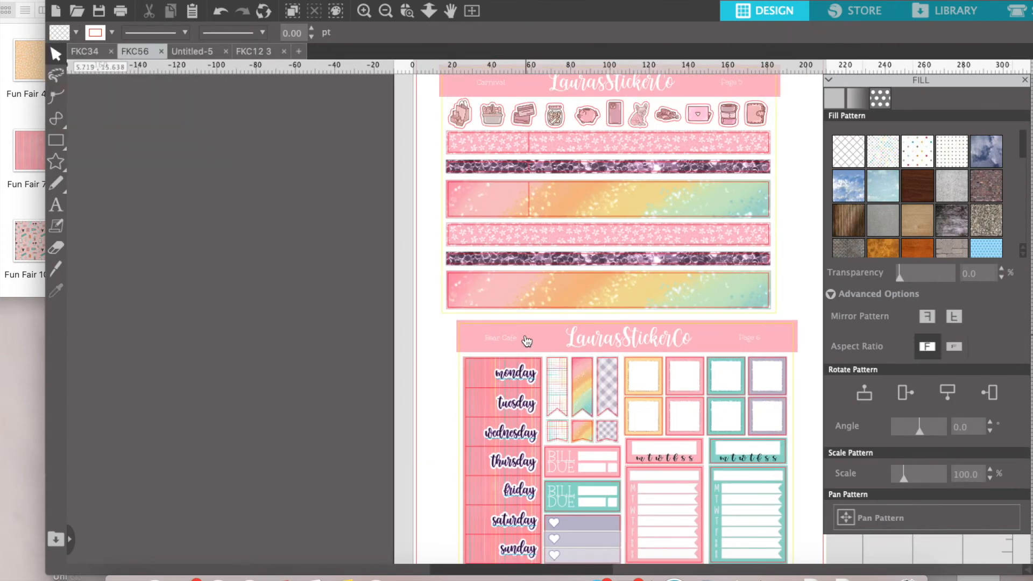
Step: Switch to the Untitled-5 extras design to fill its header strips with chunky glitter
{"action": "left_click", "coordinate": [500, 338]}
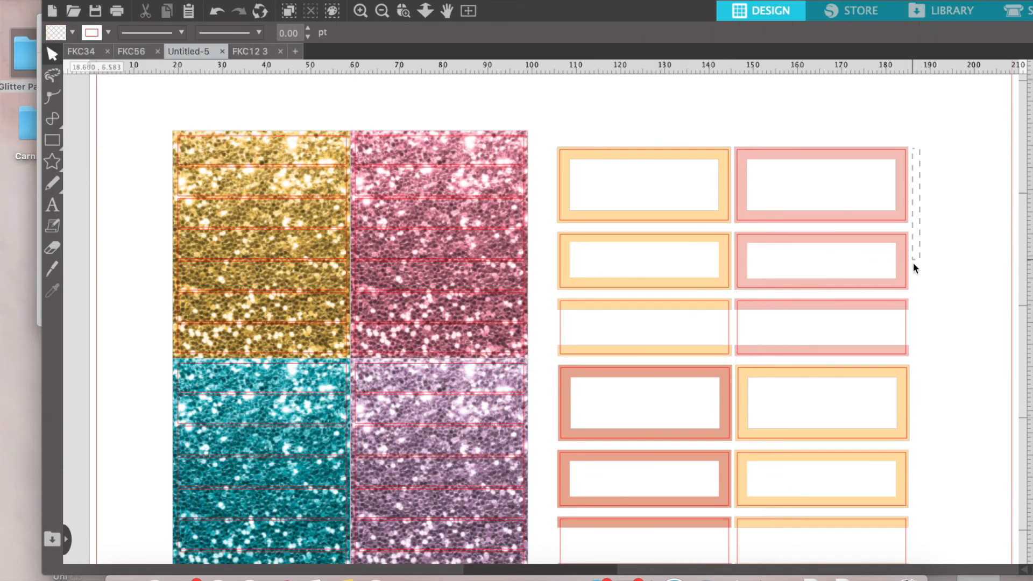
Step: Place the carousel picture in a large box and select the teal glitter header strips
{"action": "left_click", "coordinate": [821, 259]}
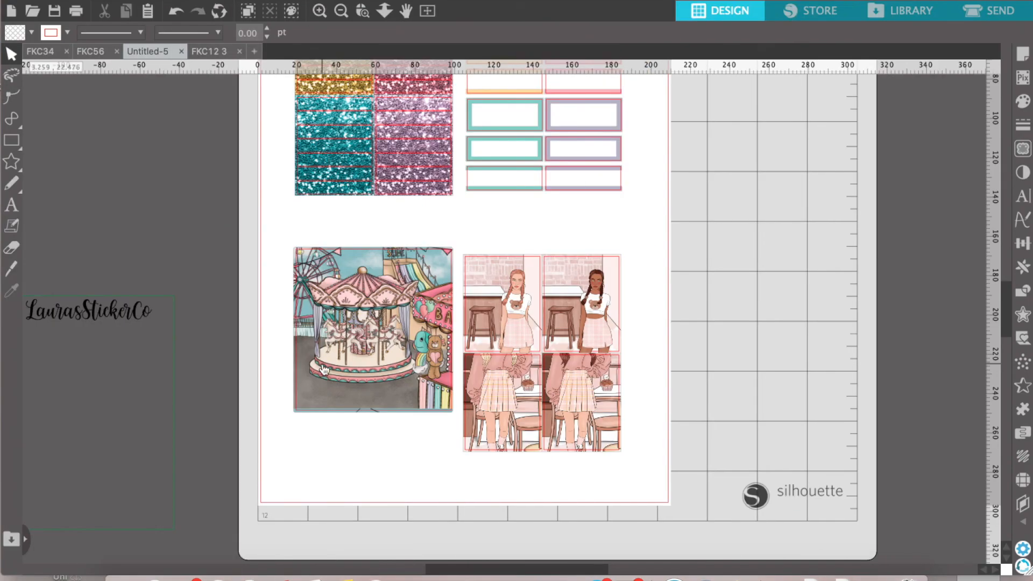
{"action": "left_click", "coordinate": [372, 329]}
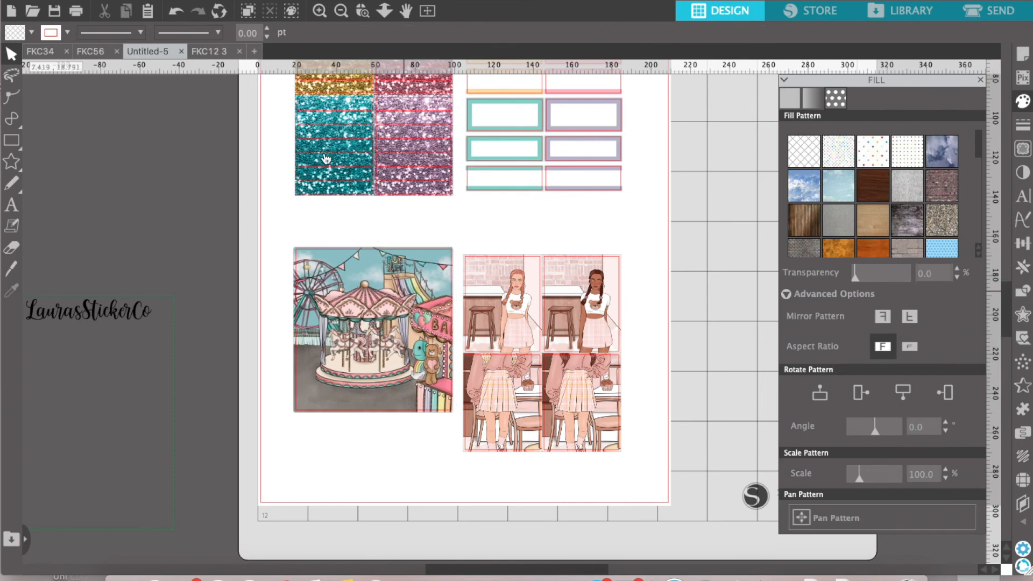
{"action": "left_click", "coordinate": [210, 51]}
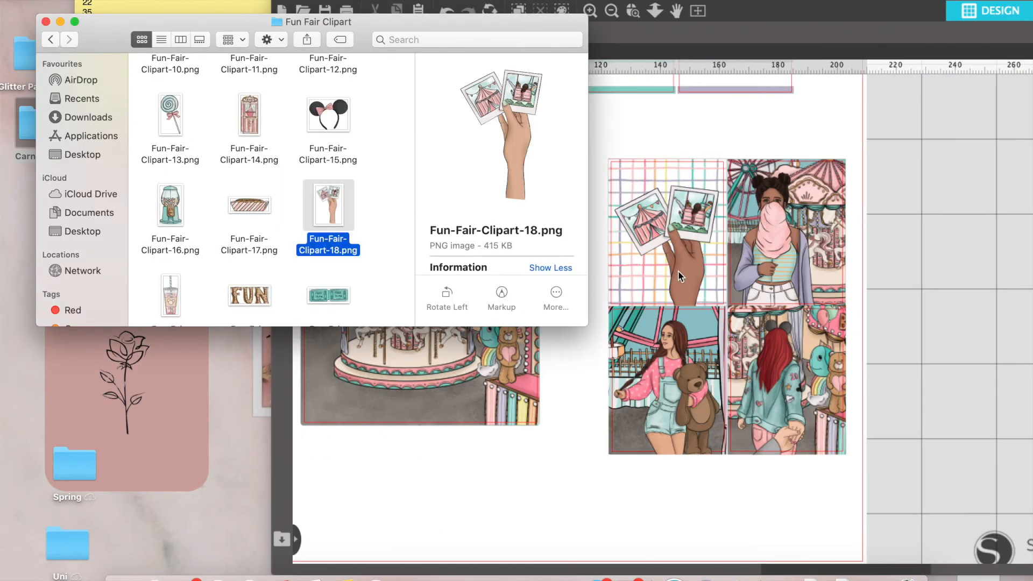
Step: Add the hand-holding-photos clipart, save as 'Carnival deluxe' and show registration mark inset settings
{"action": "left_click", "coordinate": [50, 40]}
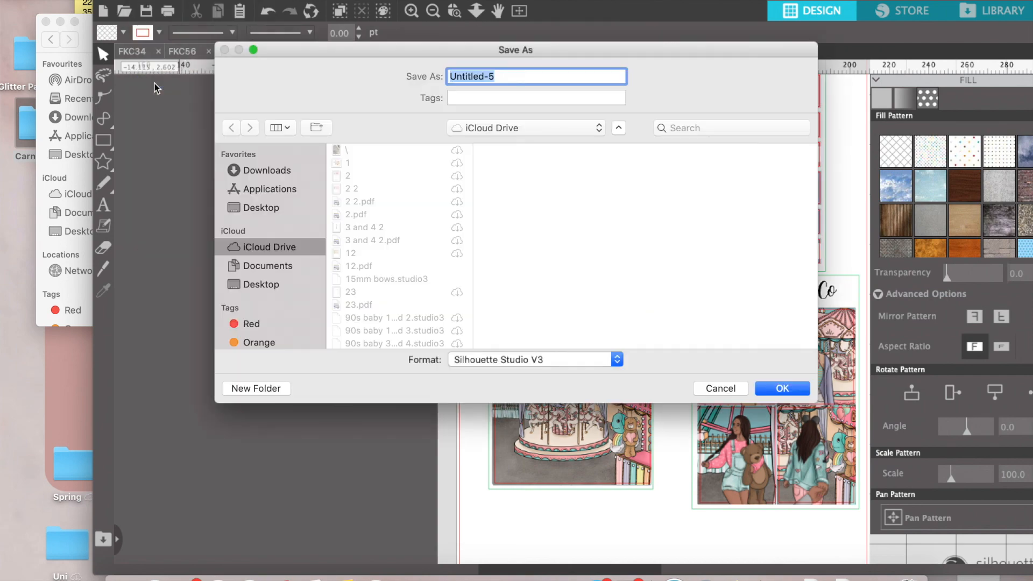
{"action": "type", "text": "Carnival deluxe"}
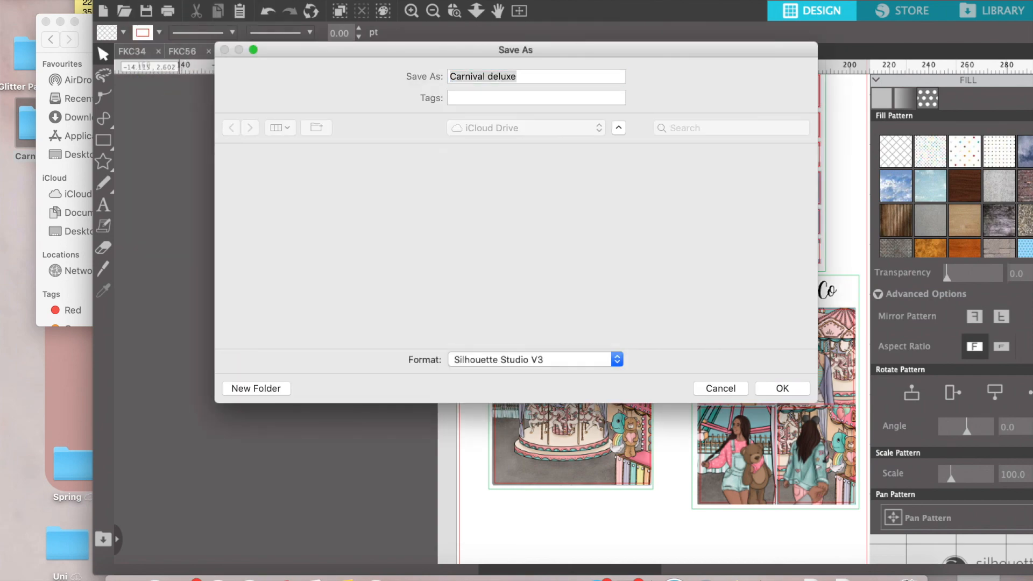
{"action": "left_click", "coordinate": [782, 388]}
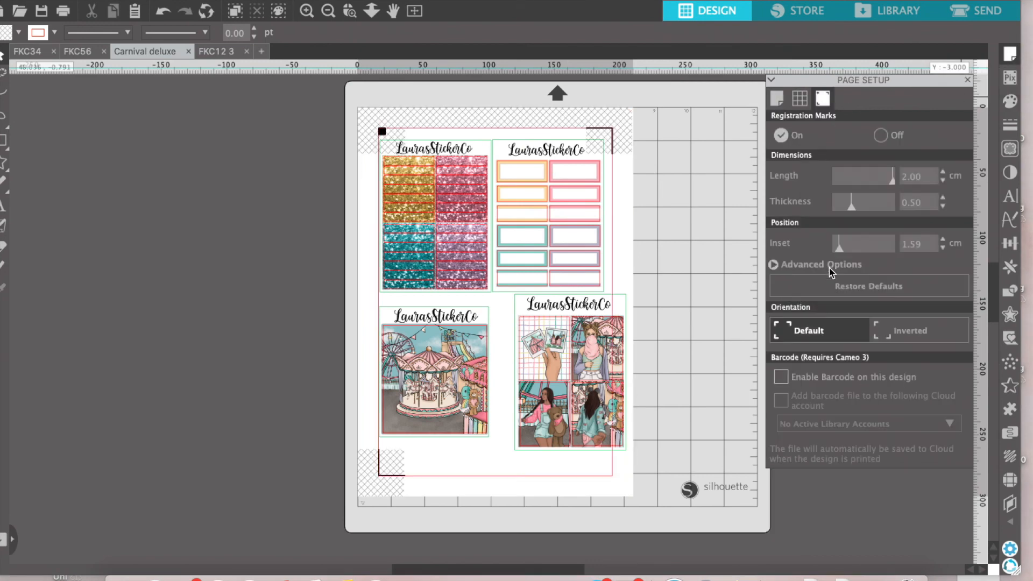
{"action": "left_click", "coordinate": [821, 265]}
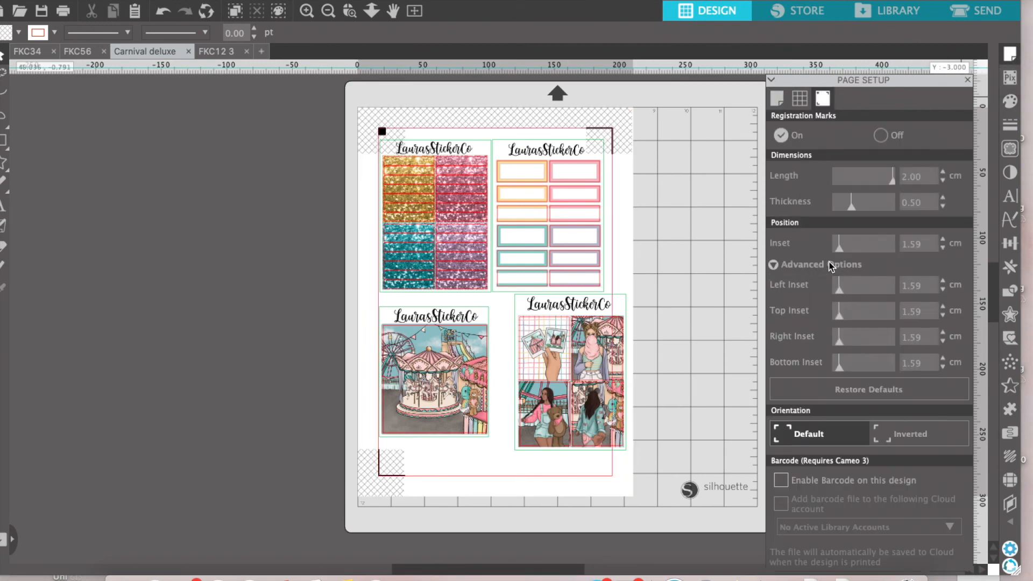